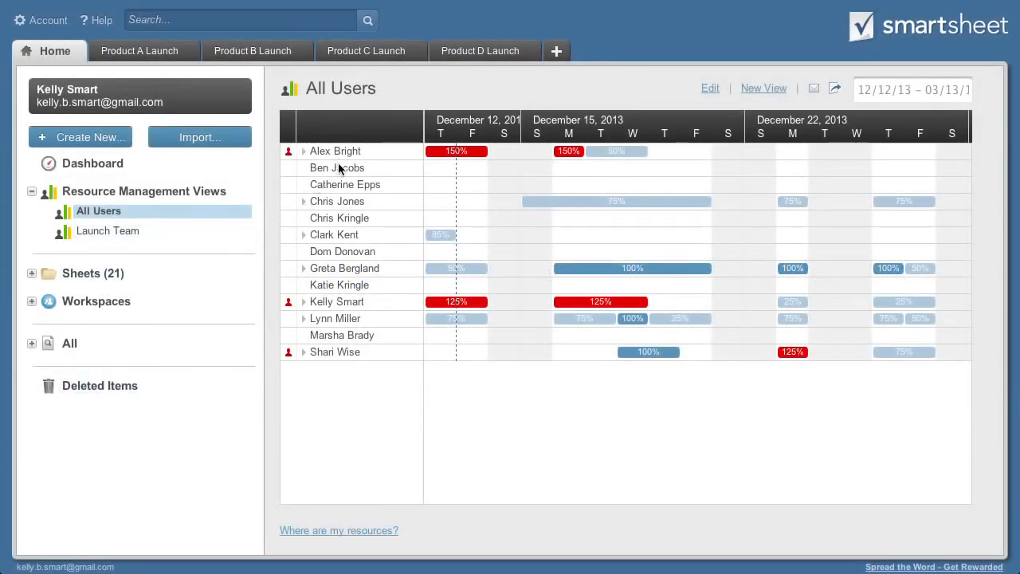
pyautogui.click(304, 151)
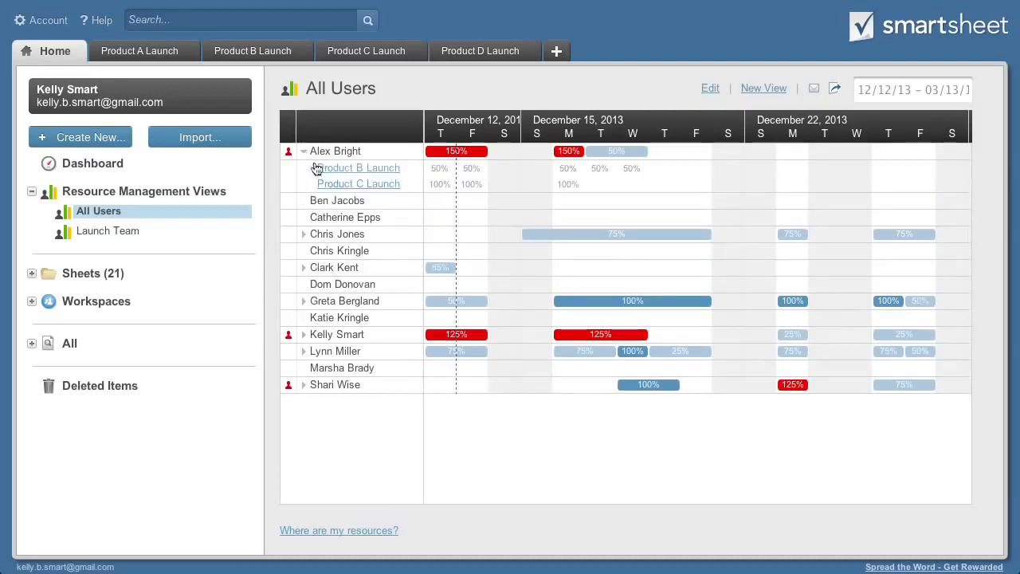
pyautogui.moveTo(429, 156)
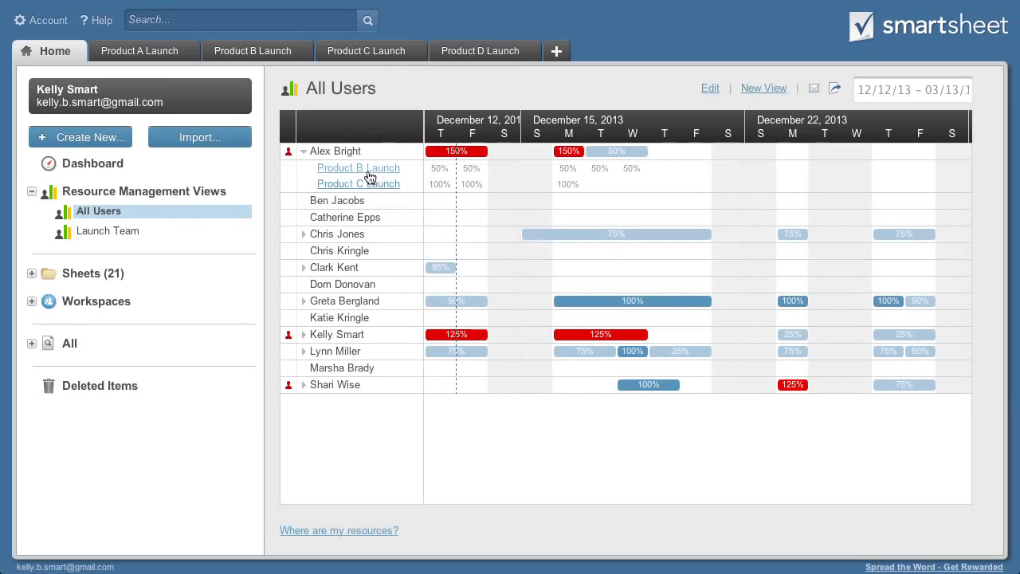
pyautogui.click(358, 168)
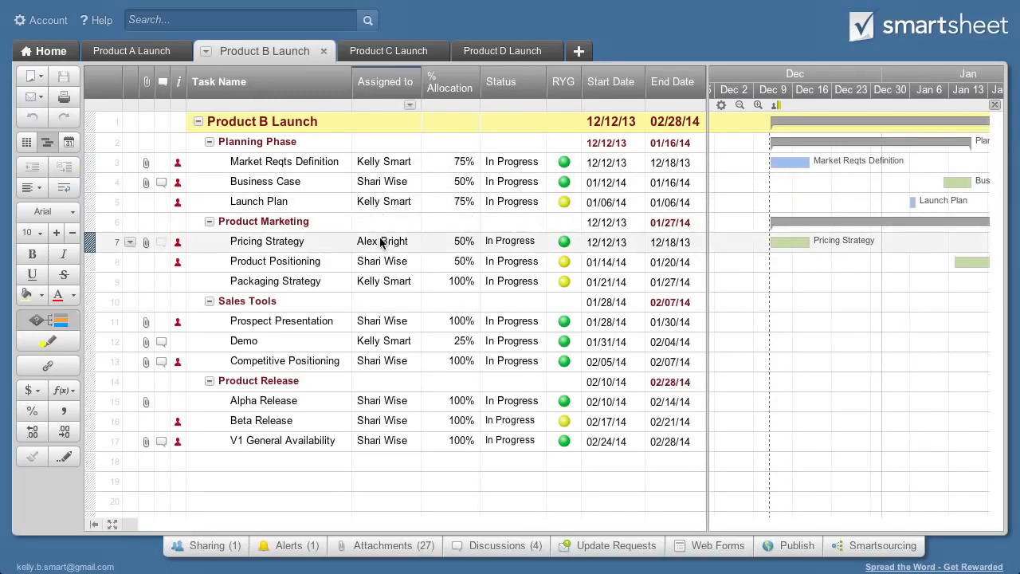
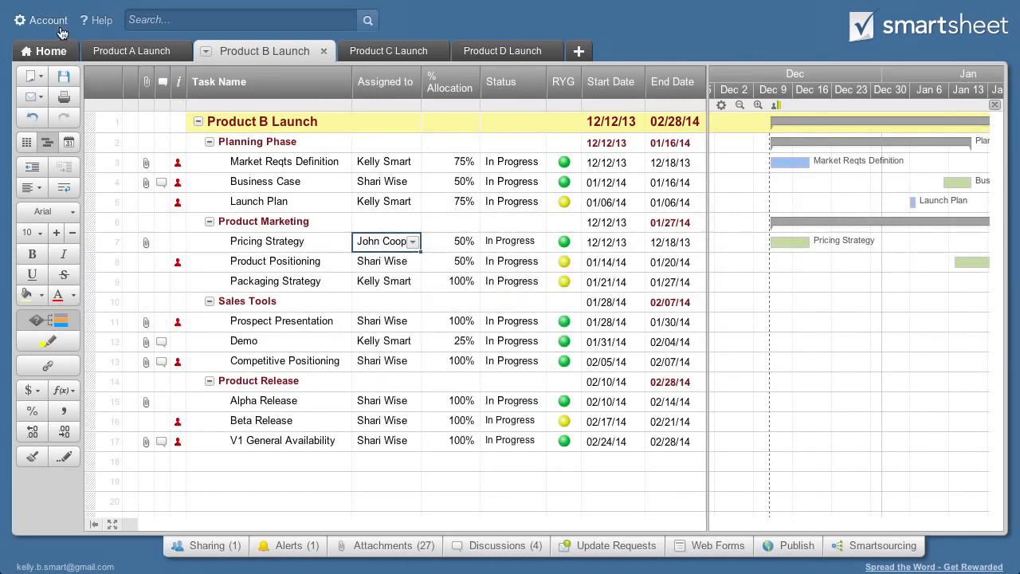
pyautogui.click(46, 19)
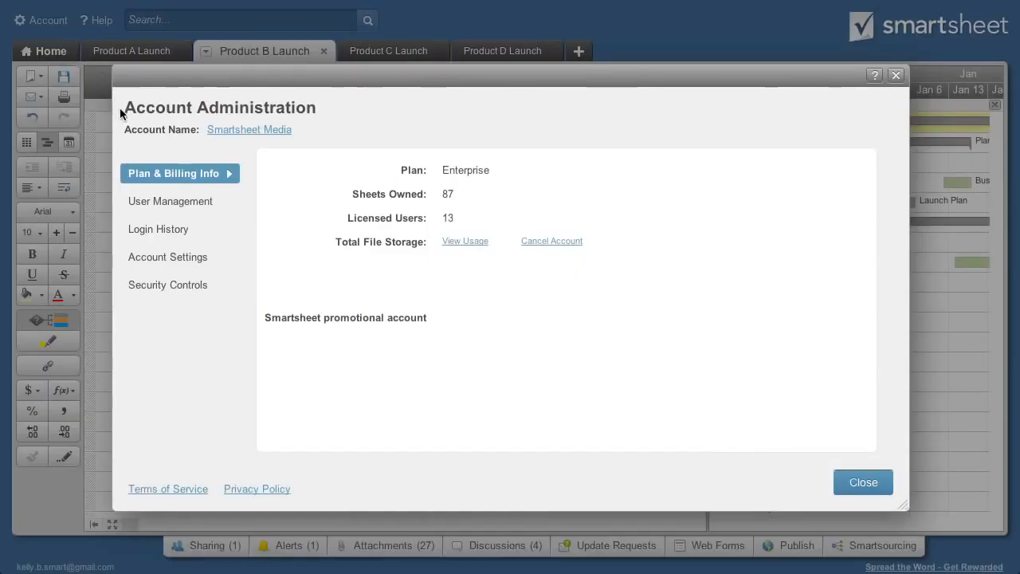
pyautogui.click(171, 201)
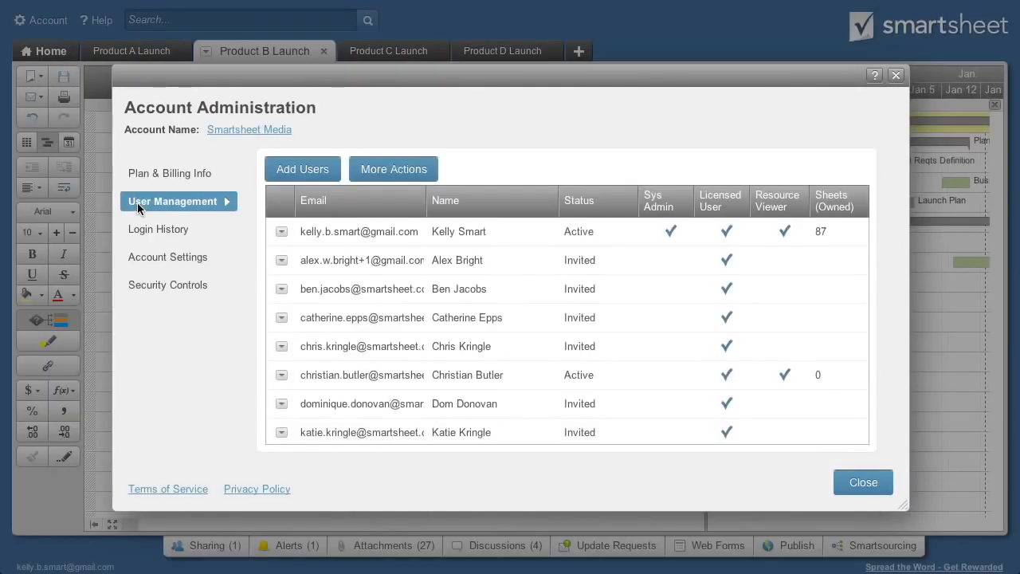
pyautogui.moveTo(254, 256)
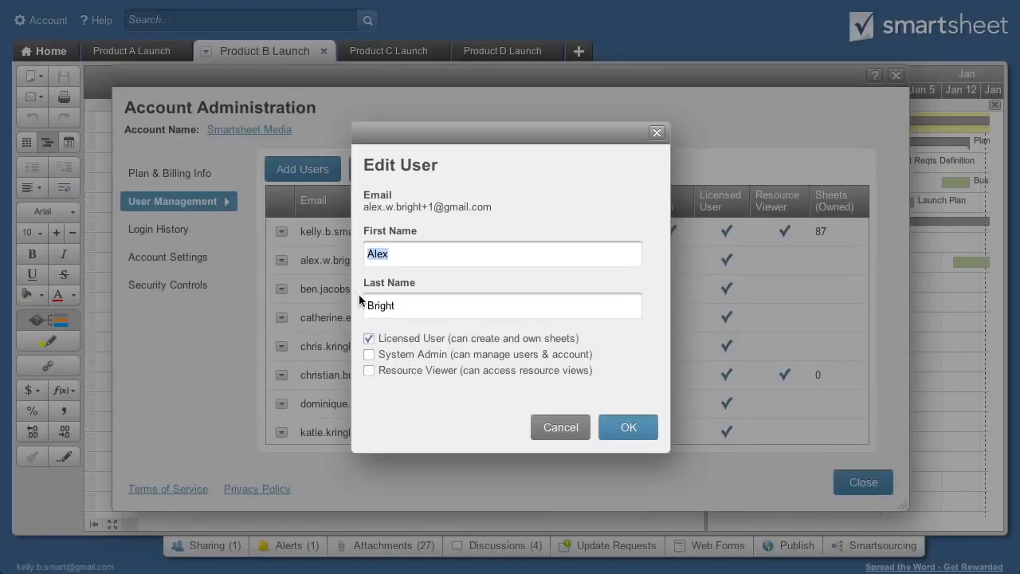
pyautogui.click(369, 371)
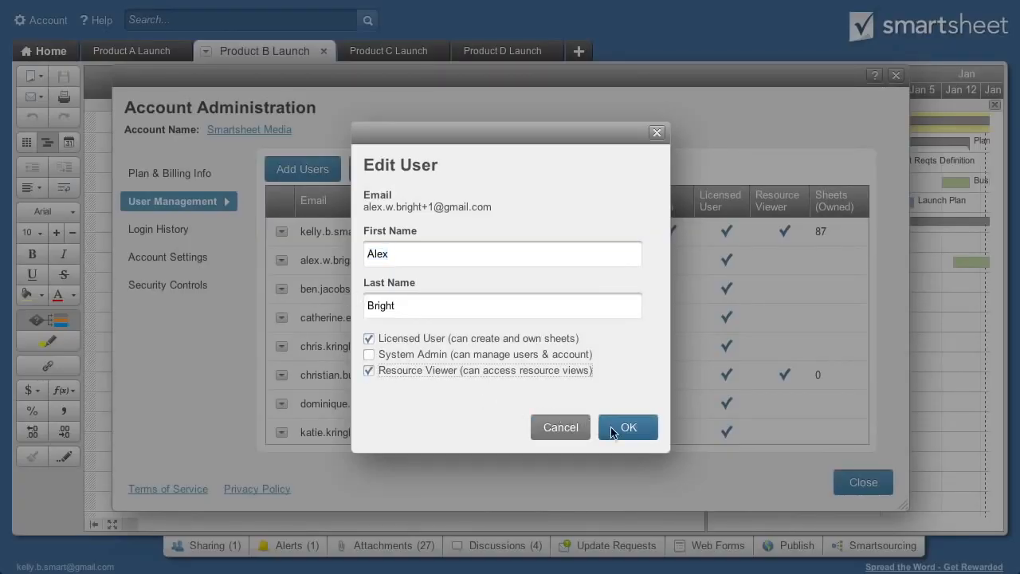
pyautogui.click(628, 428)
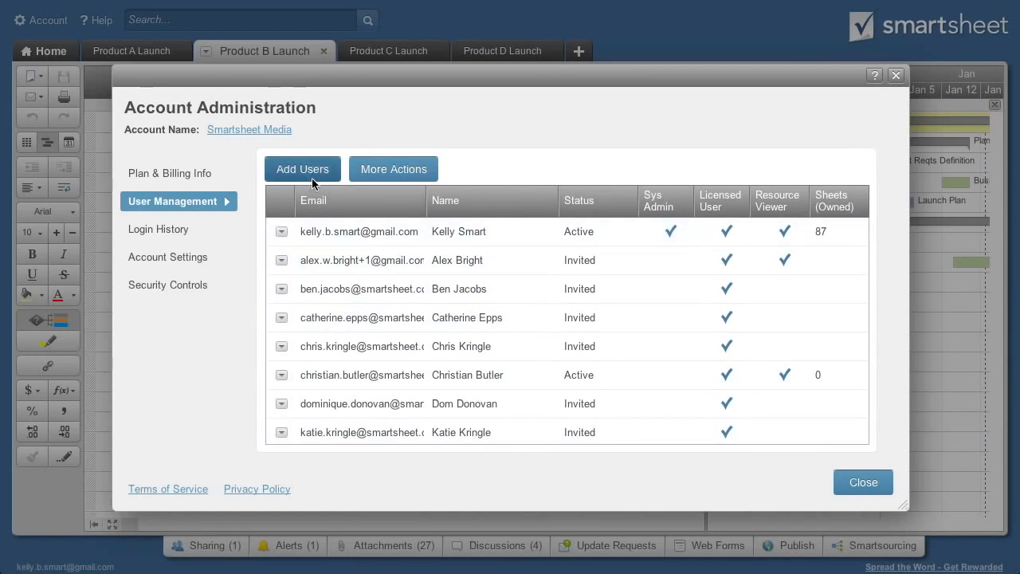
pyautogui.click(302, 169)
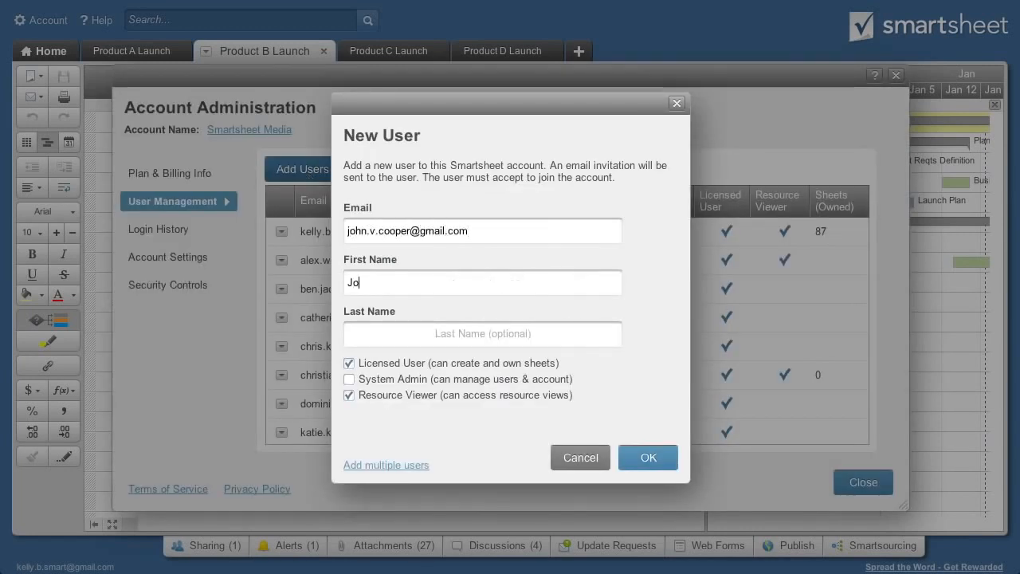
pyautogui.write('Cooper')
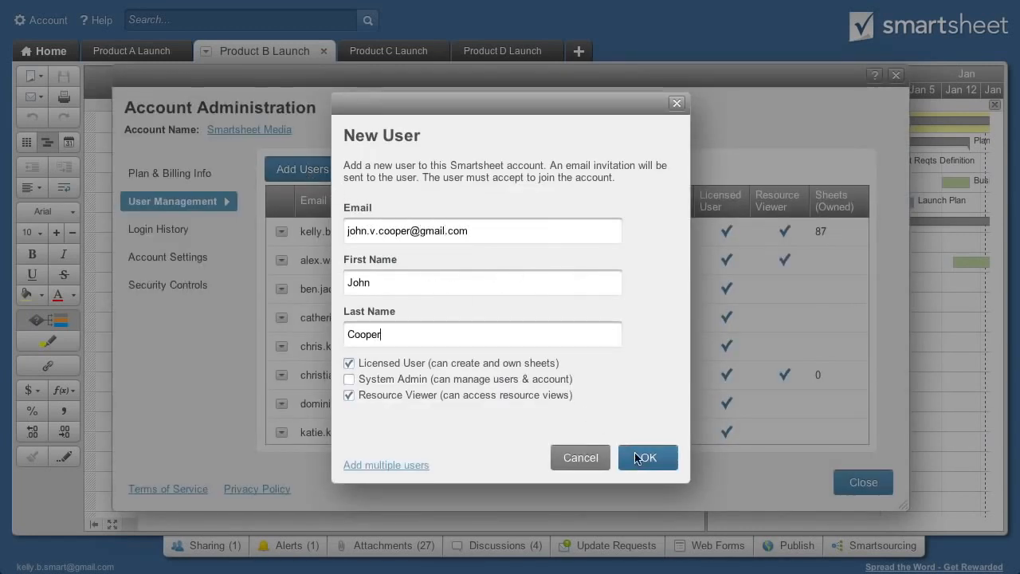
pyautogui.click(648, 458)
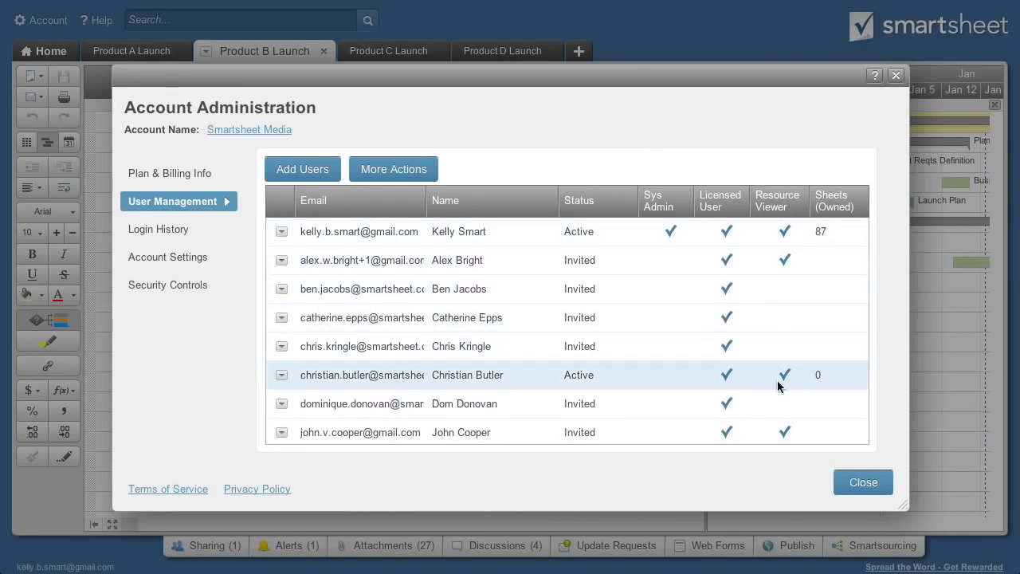
pyautogui.click(863, 483)
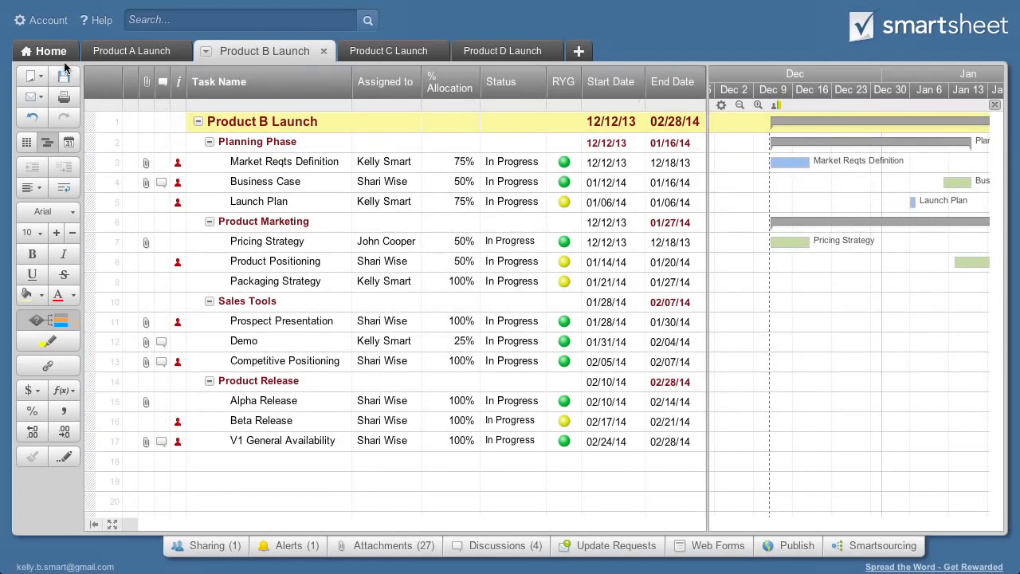
pyautogui.click(46, 51)
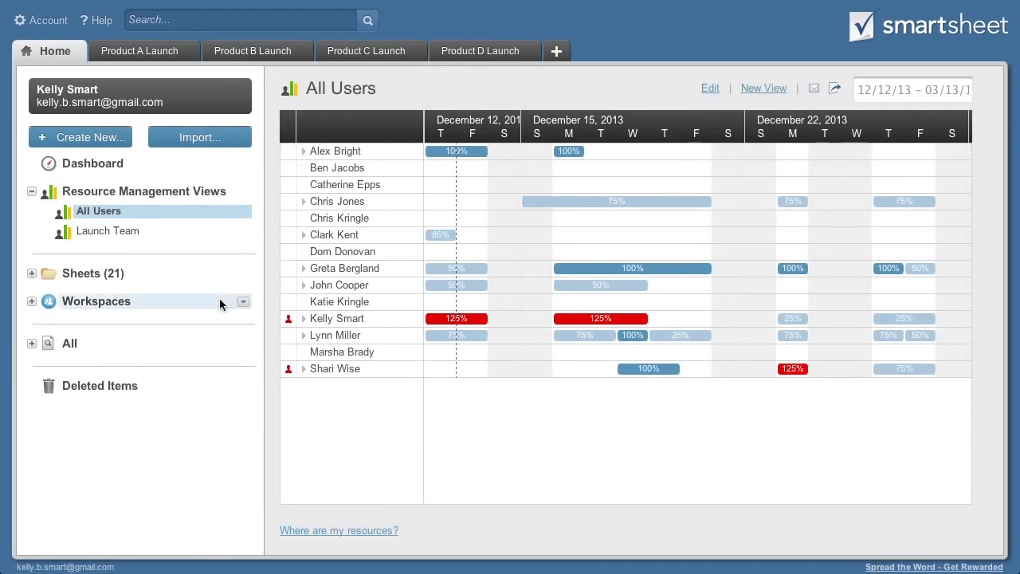
pyautogui.click(108, 231)
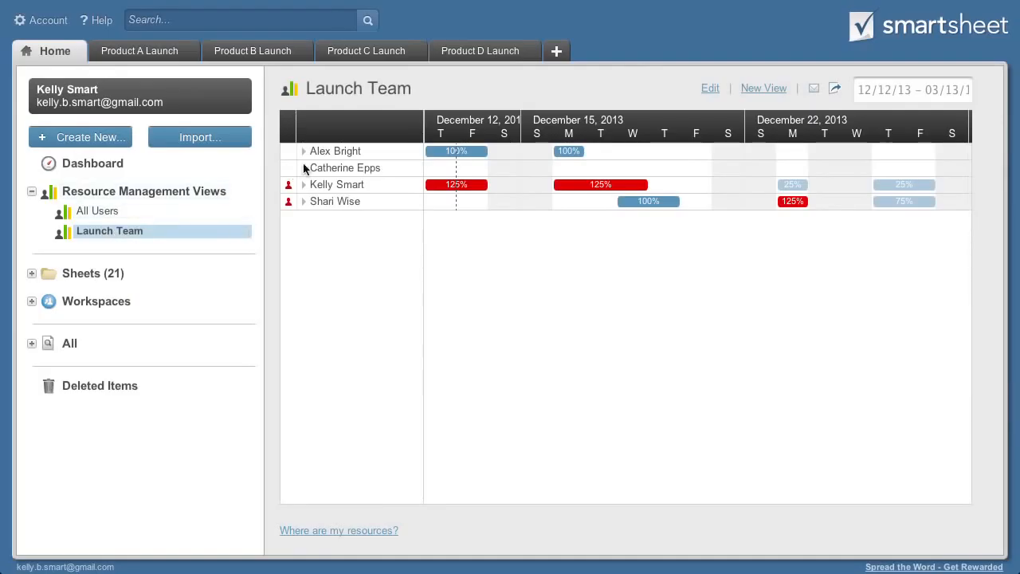
pyautogui.click(304, 184)
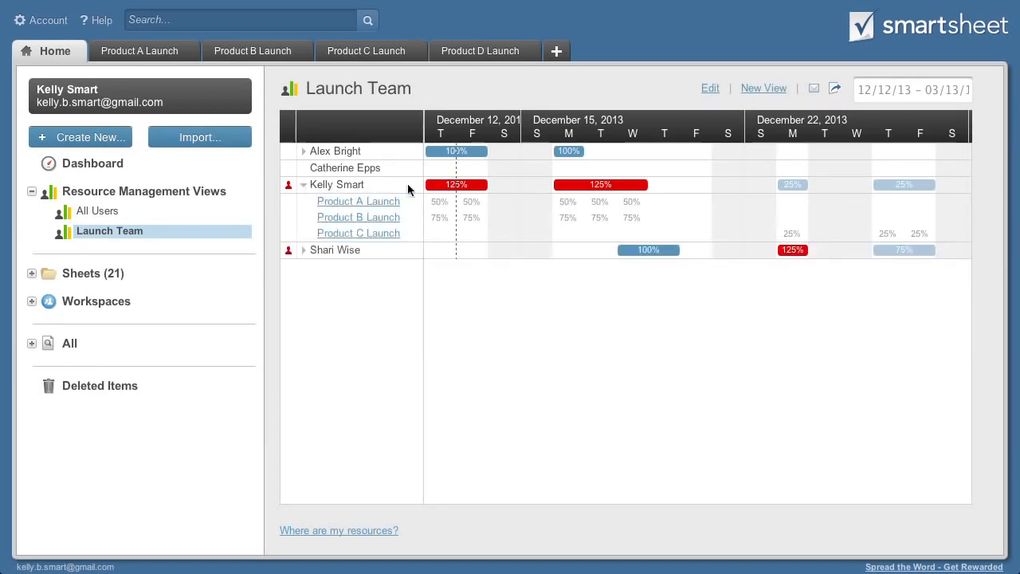
pyautogui.moveTo(444, 227)
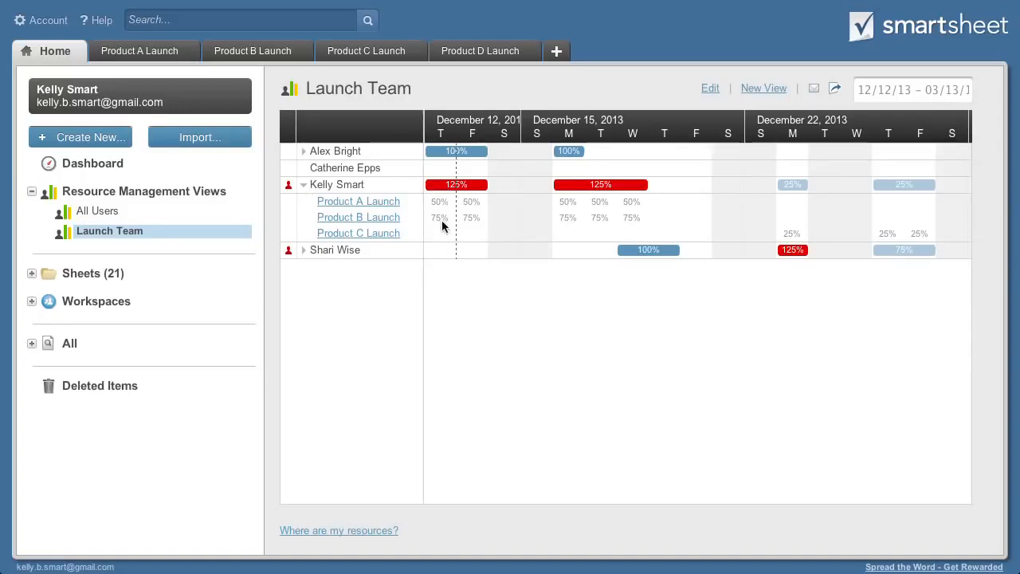
pyautogui.moveTo(358, 217)
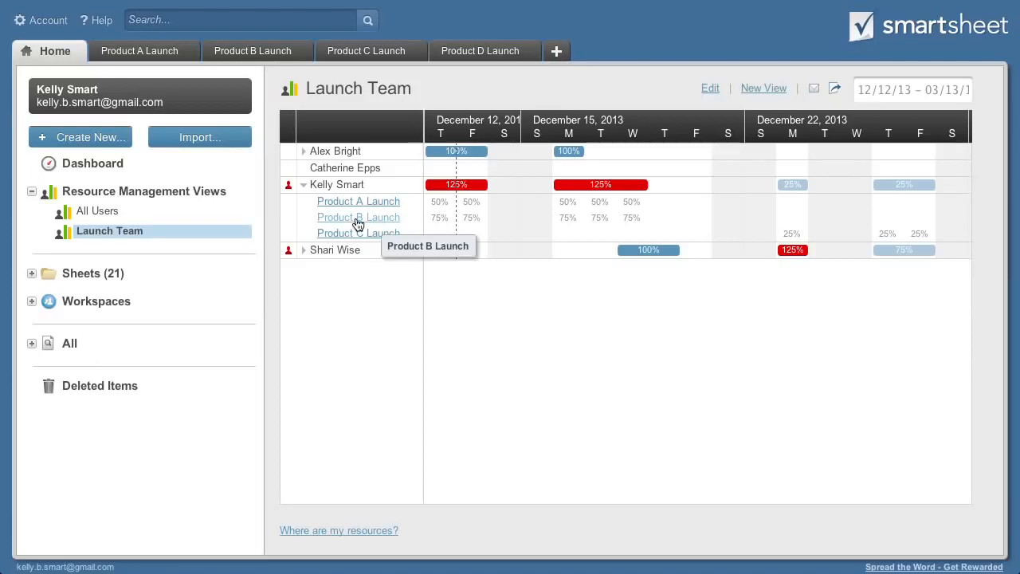
pyautogui.click(358, 217)
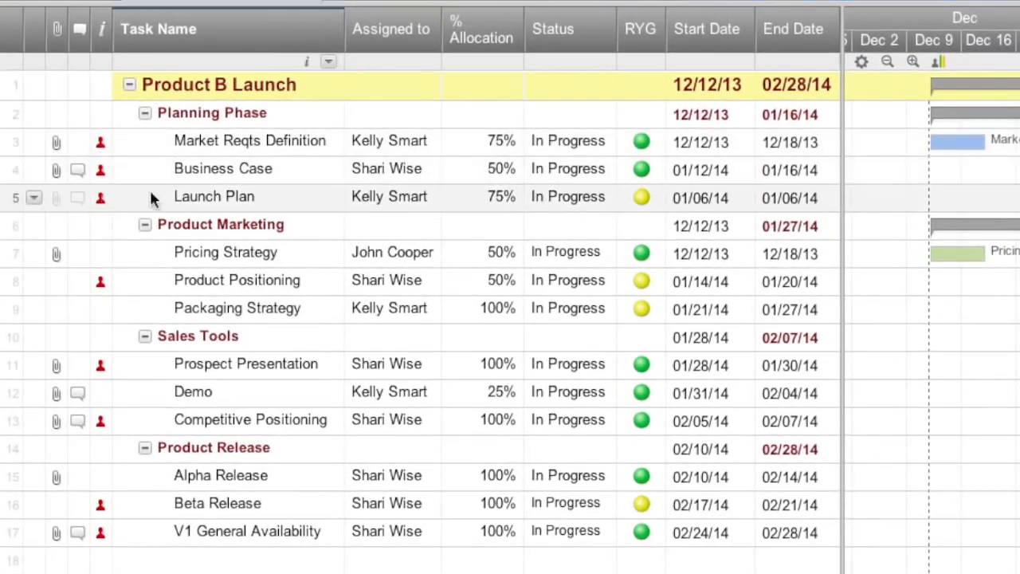
pyautogui.click(703, 141)
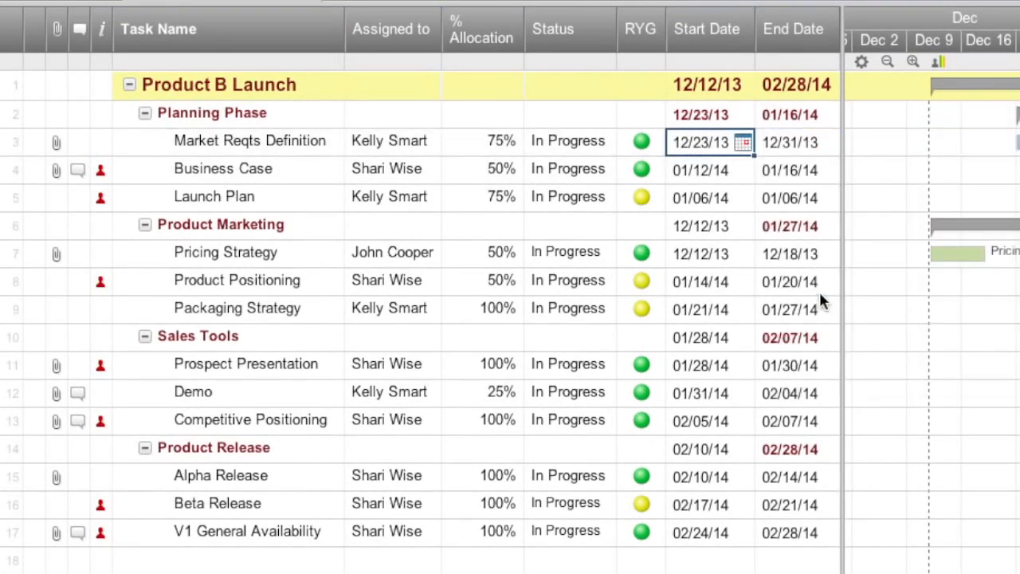
pyautogui.click(391, 168)
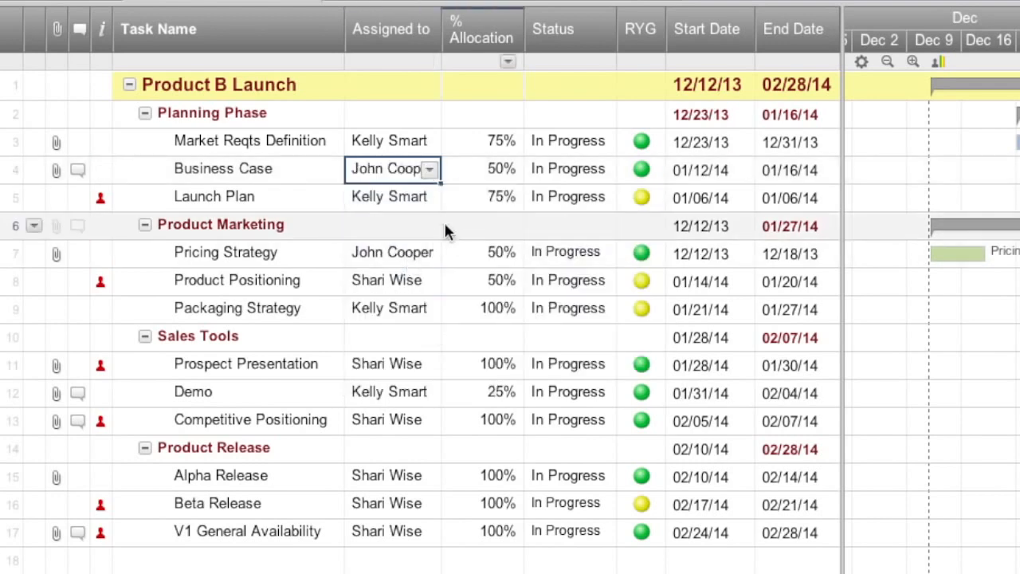
pyautogui.click(482, 225)
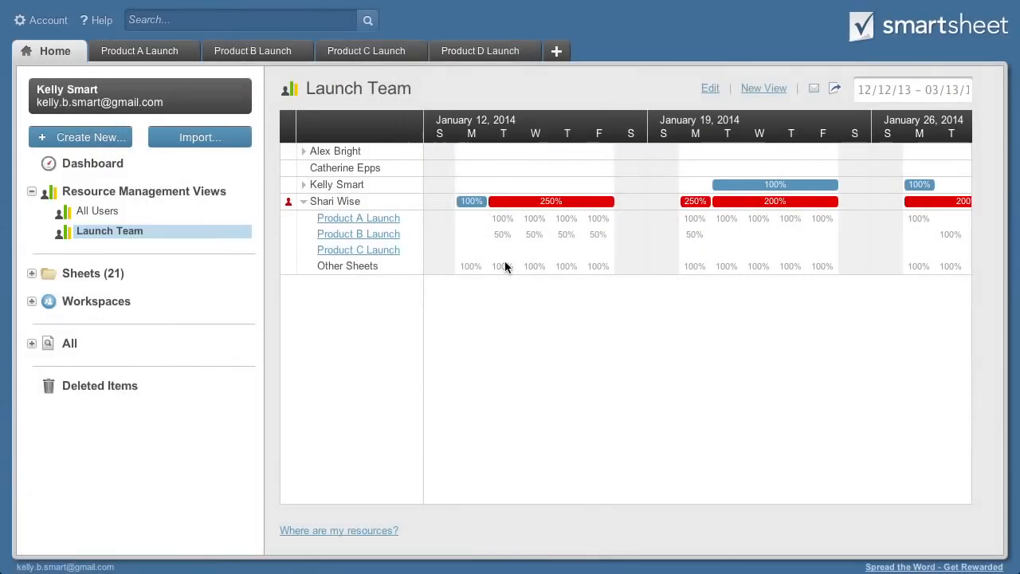
pyautogui.moveTo(476, 276)
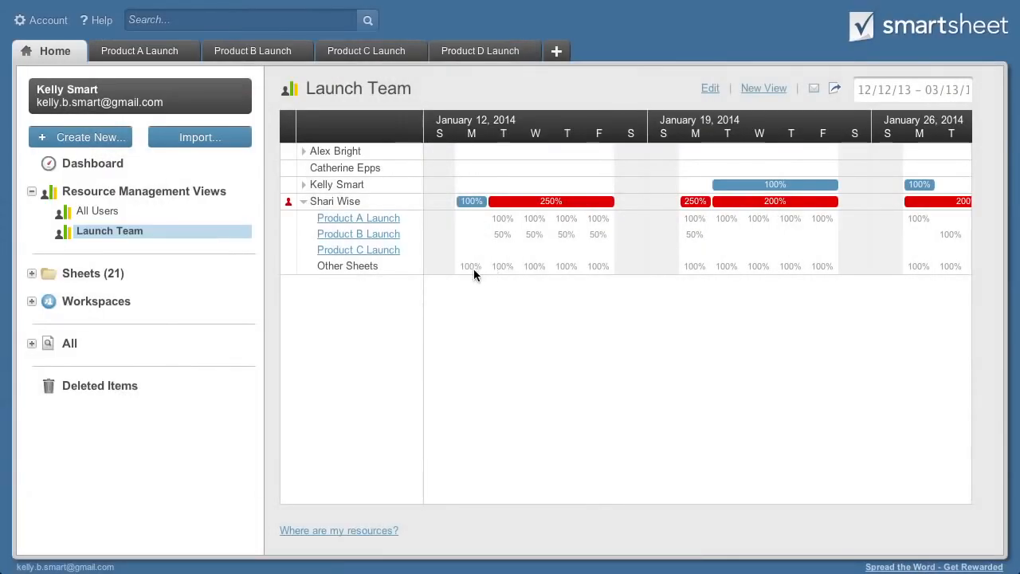
pyautogui.moveTo(384, 274)
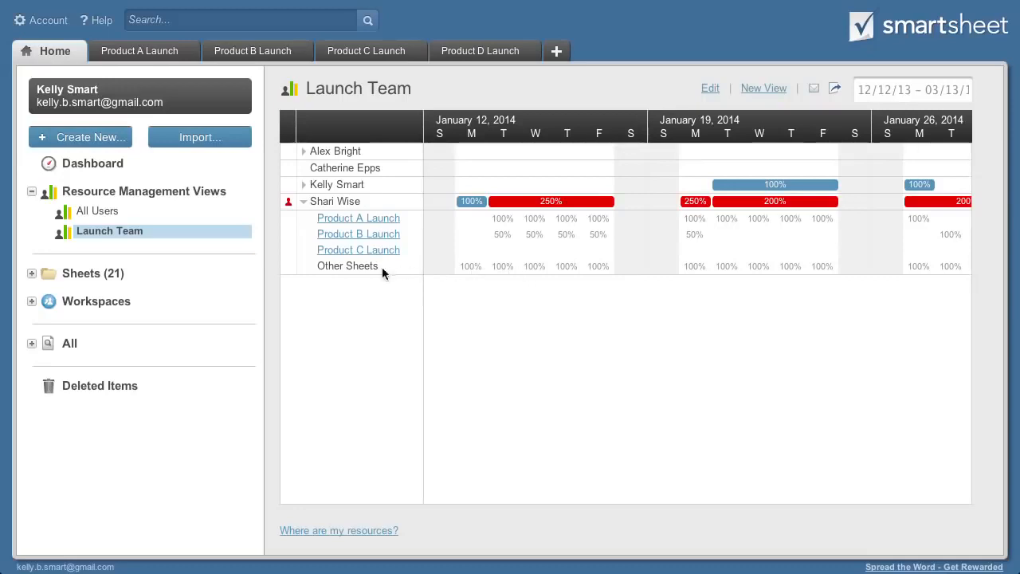
pyautogui.moveTo(342, 275)
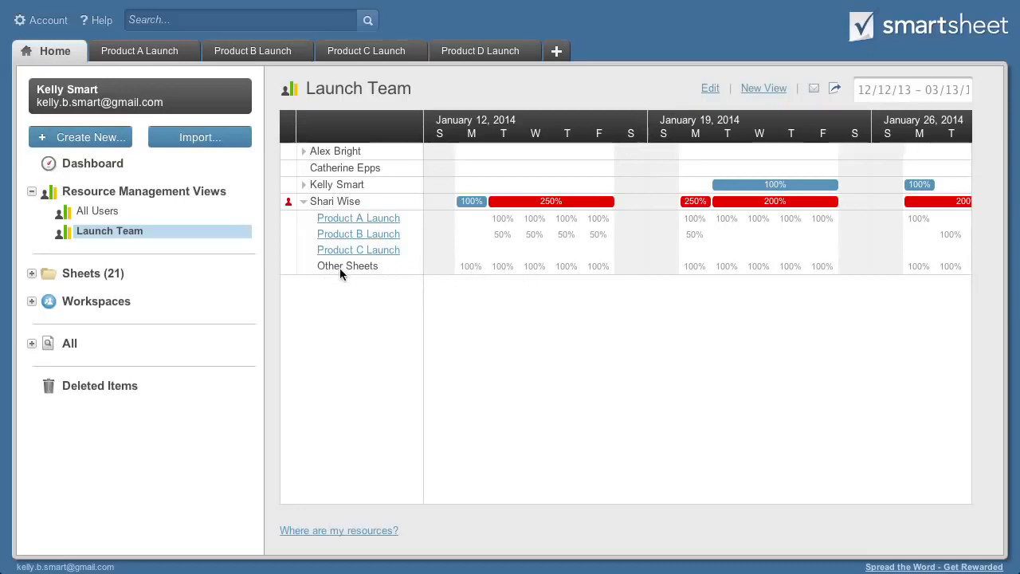
# Set the Launch Team view's date range to 01/01/14 through 03/13/14.
pyautogui.click(913, 89)
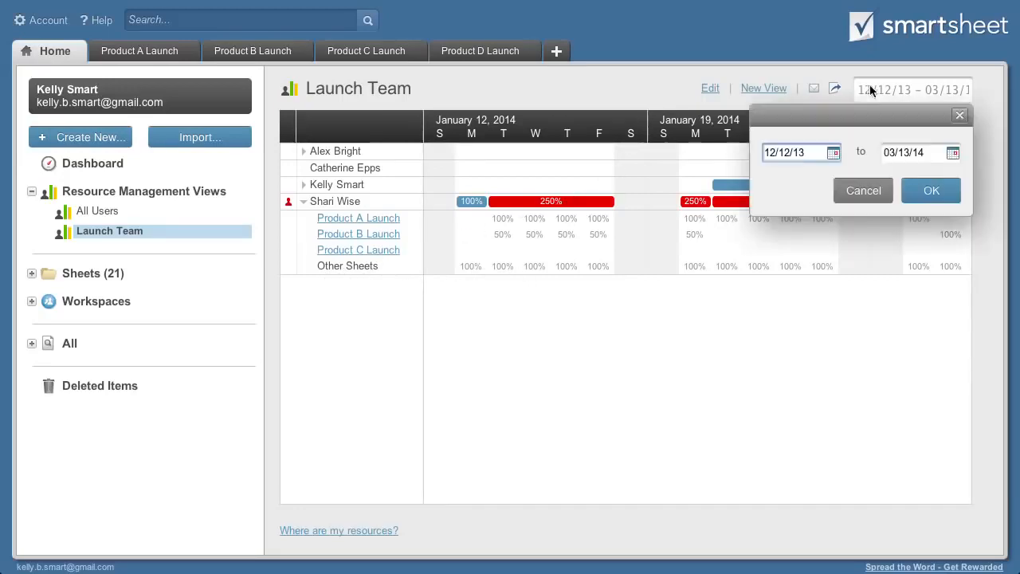
pyautogui.click(834, 152)
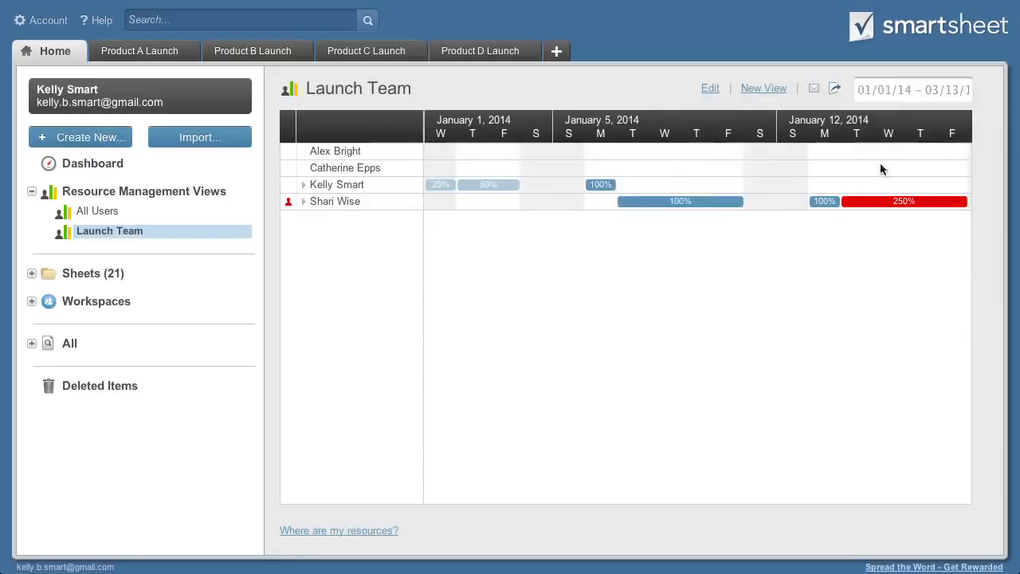
pyautogui.click(764, 87)
pyautogui.write('Marketing Team')
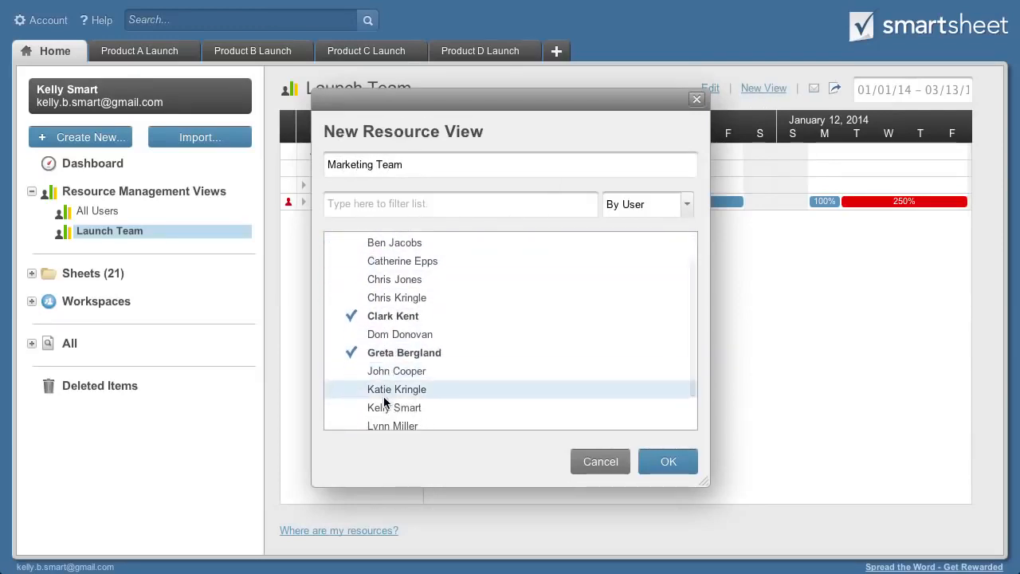
# Create the Marketing Team and project-based Shari's Projects resource views, reaching the new-sheet gallery.
pyautogui.click(668, 461)
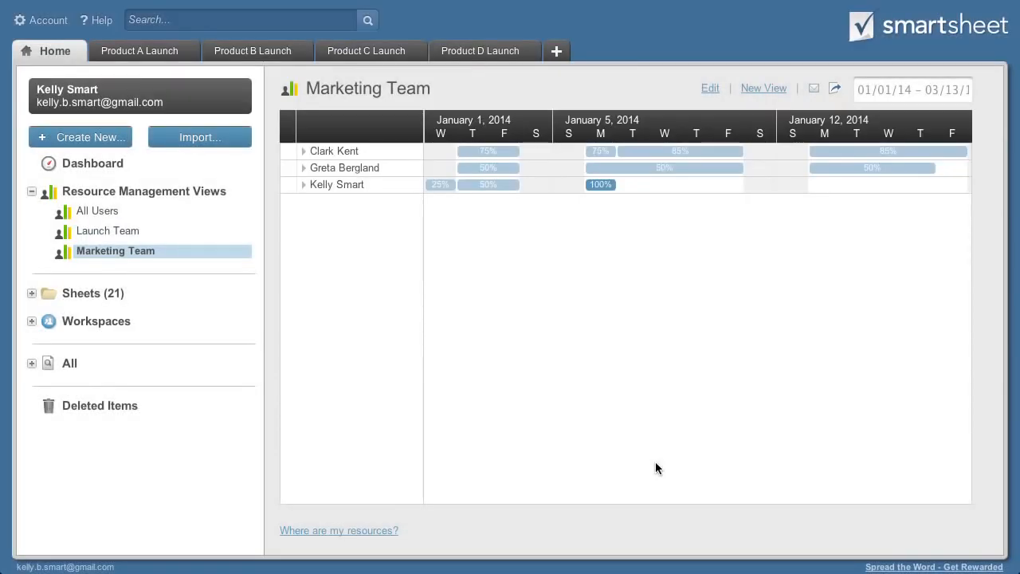
pyautogui.click(763, 87)
pyautogui.write("Shari's Projects")
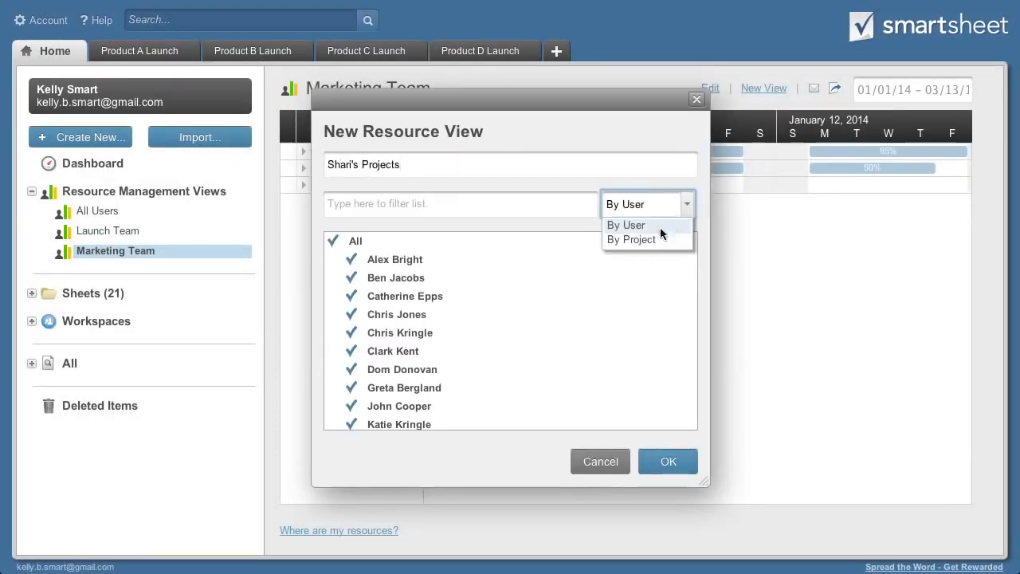
pyautogui.click(632, 239)
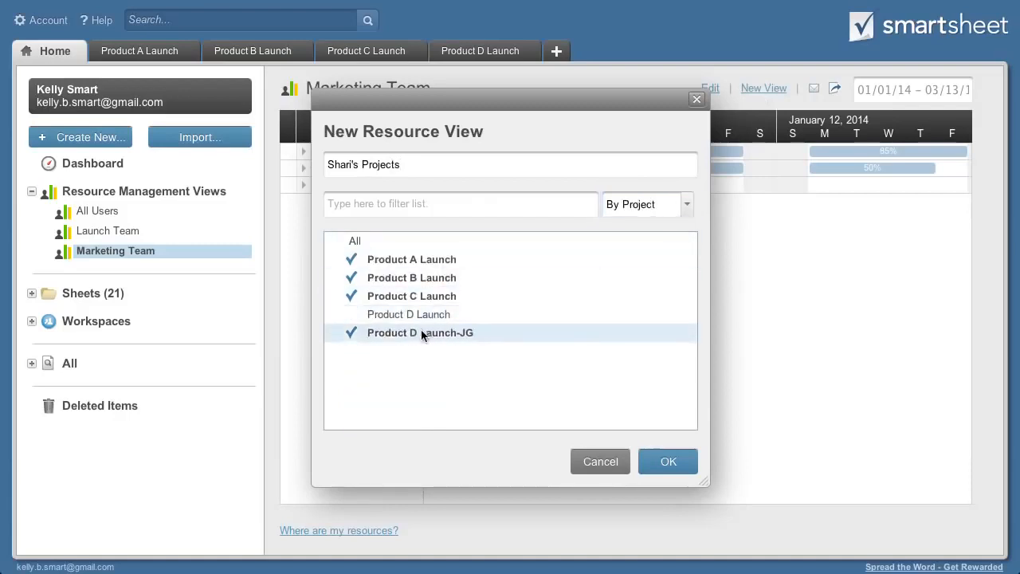
pyautogui.click(668, 461)
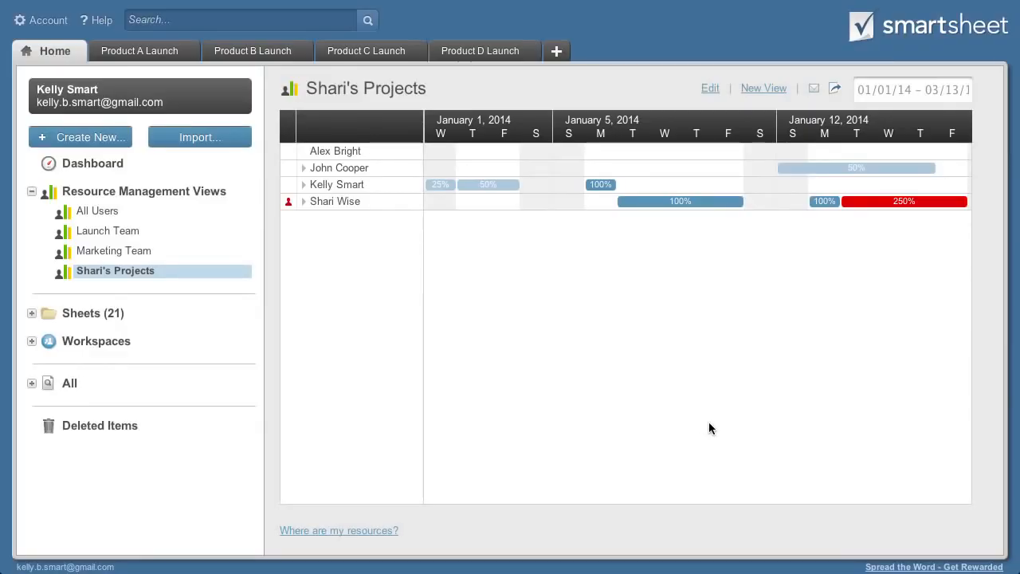
pyautogui.moveTo(814, 90)
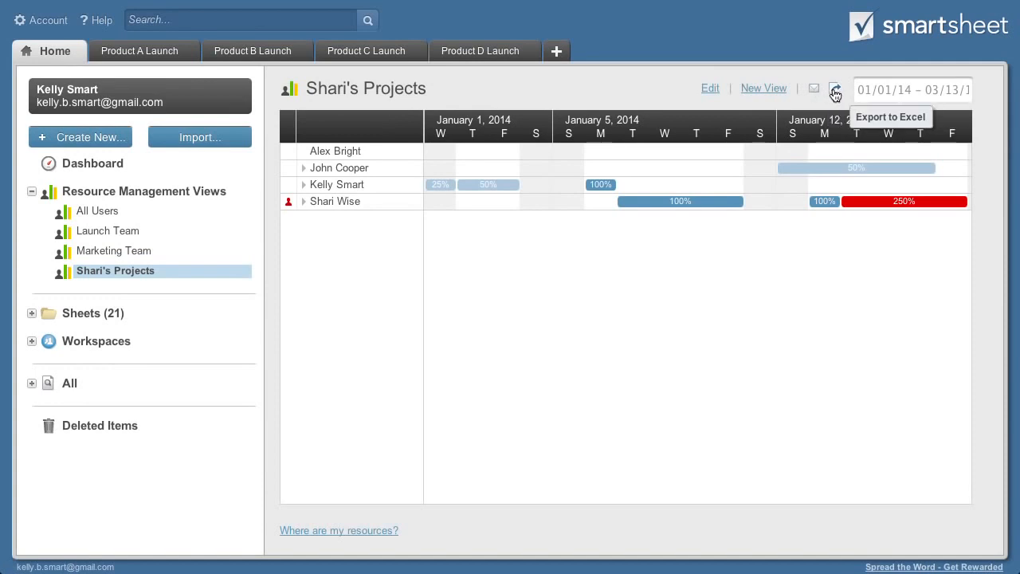
pyautogui.click(556, 51)
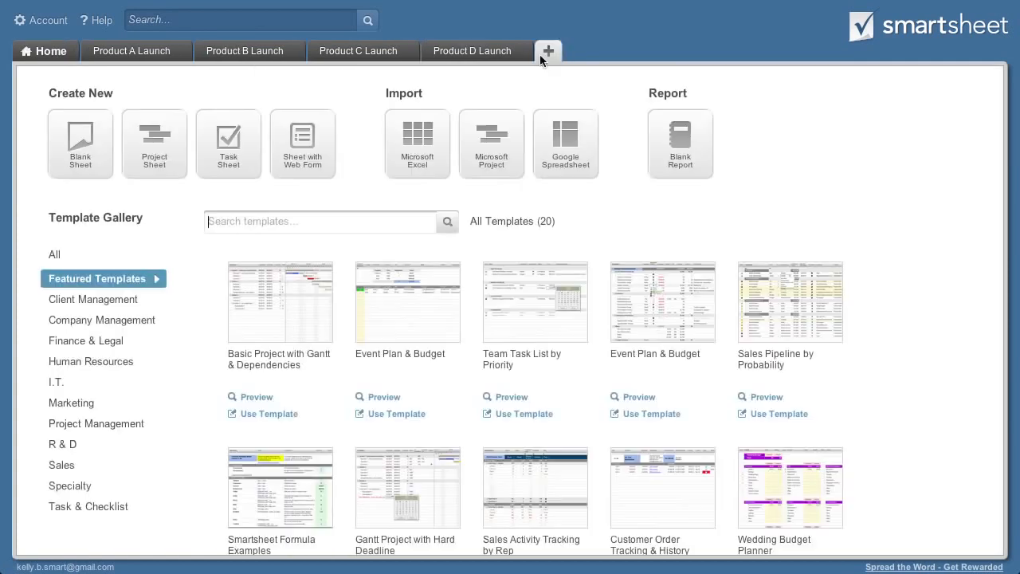
pyautogui.moveTo(155, 146)
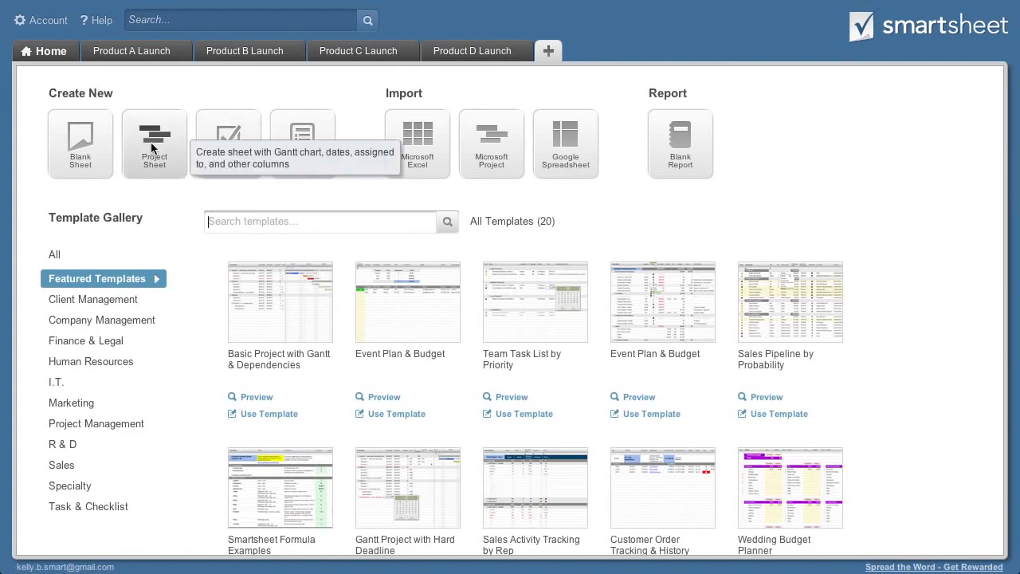
pyautogui.moveTo(411, 79)
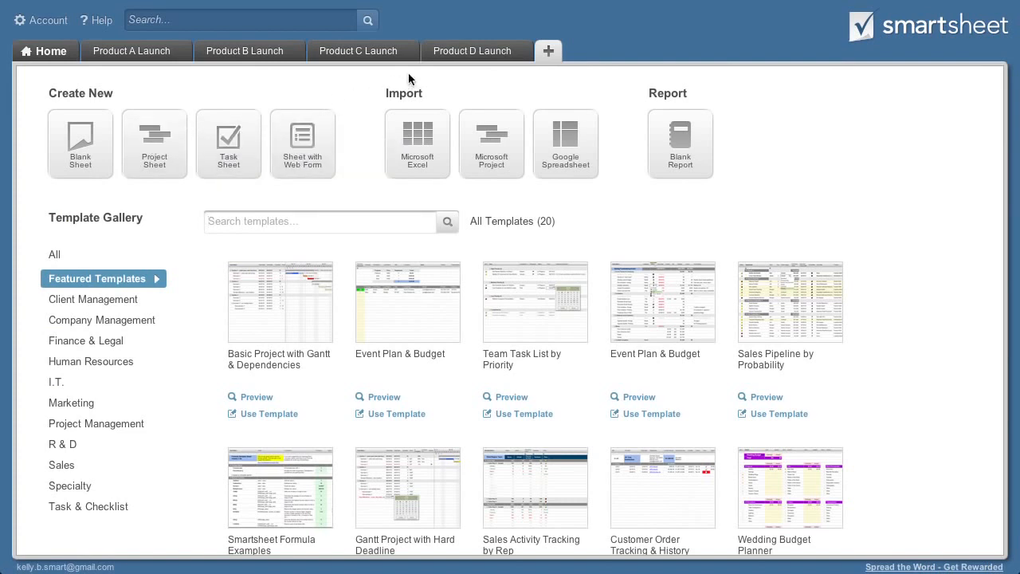
# Open Product D Launch and confirm the Assigned to column is a Contact List.
pyautogui.click(472, 51)
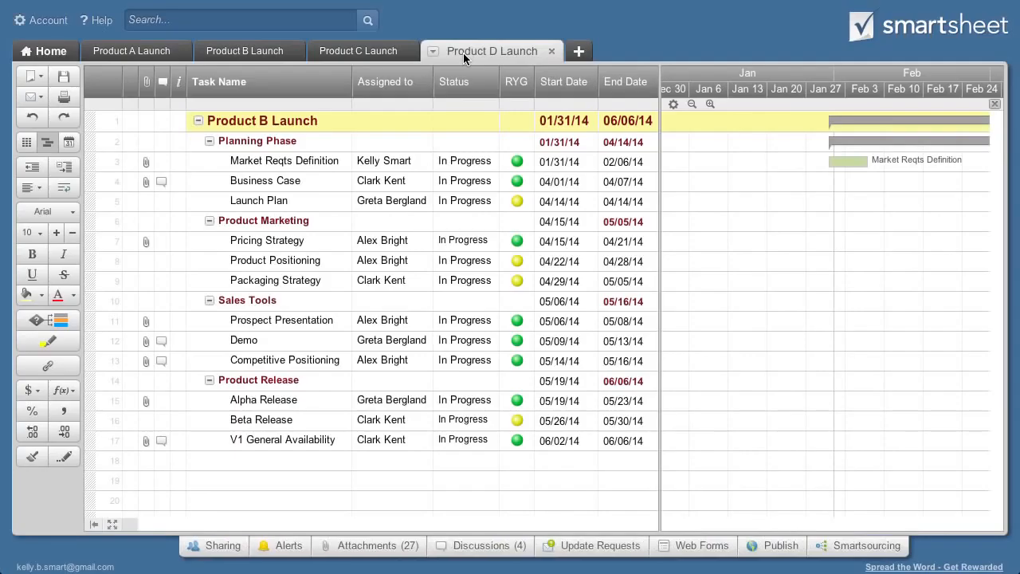
pyautogui.click(392, 82)
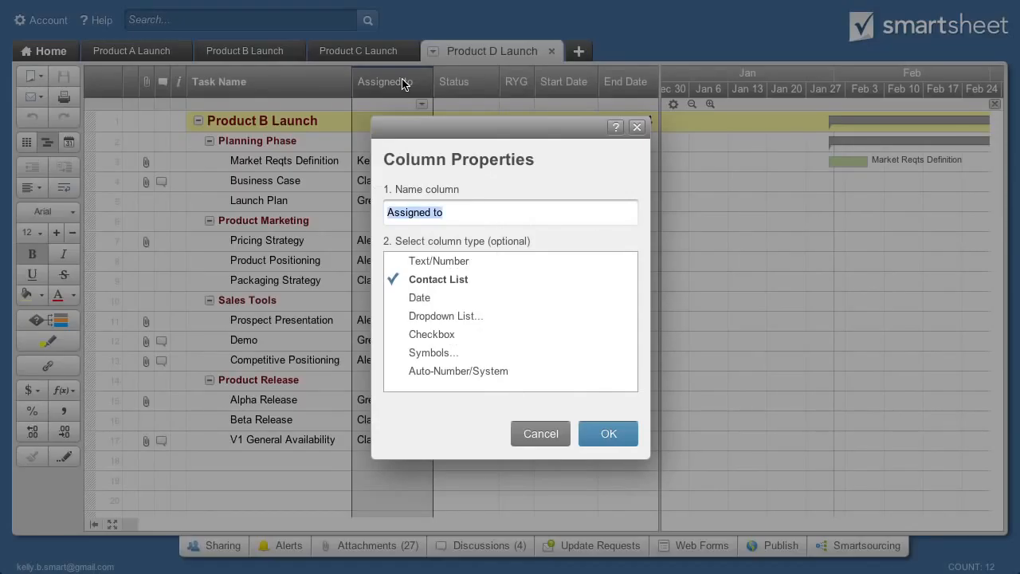
pyautogui.moveTo(416, 289)
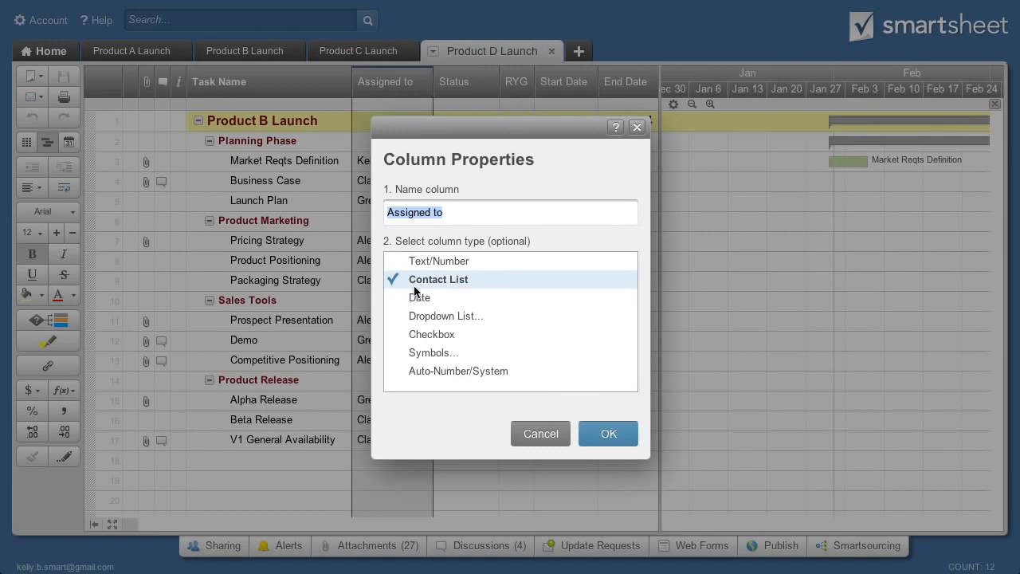
pyautogui.moveTo(468, 283)
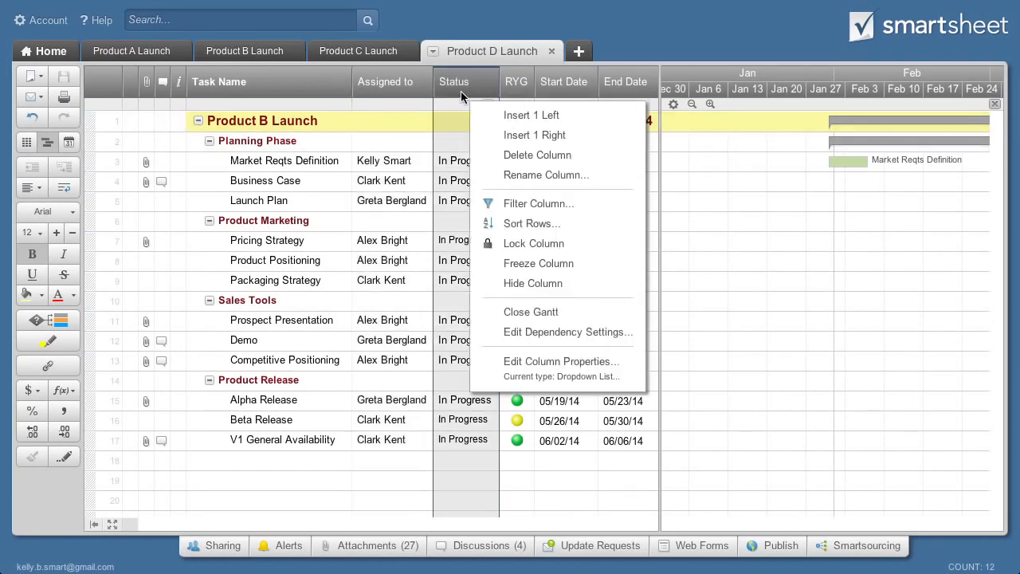
# Insert a Text/Number column named '% Allocation' to the left of Status.
pyautogui.click(531, 115)
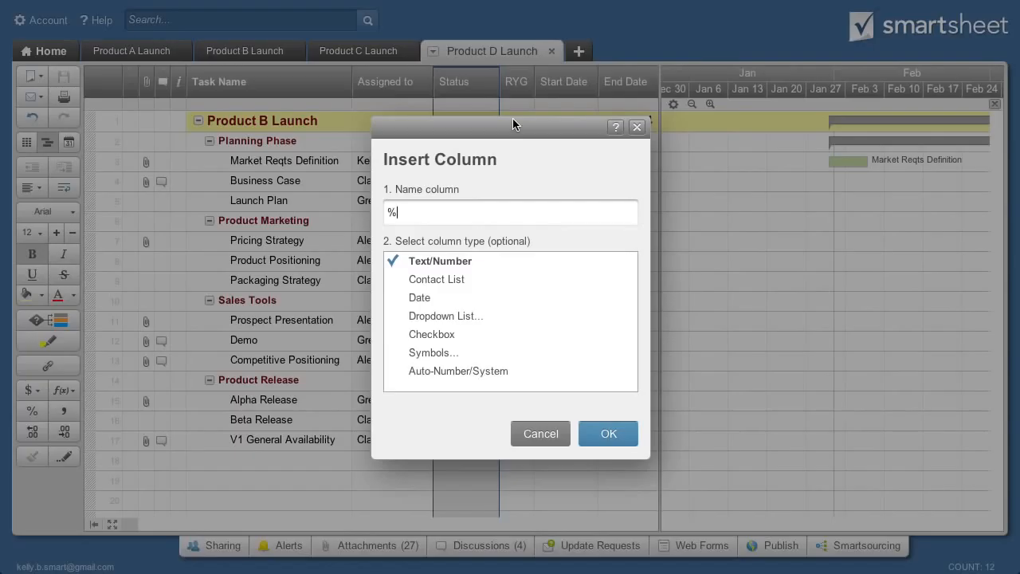
pyautogui.write('Allocation')
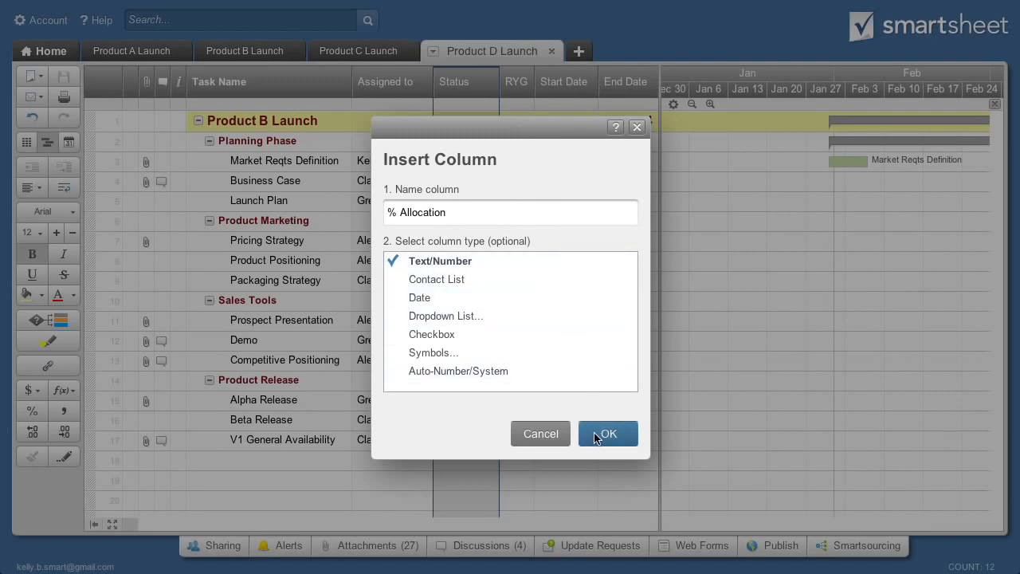
pyautogui.click(607, 433)
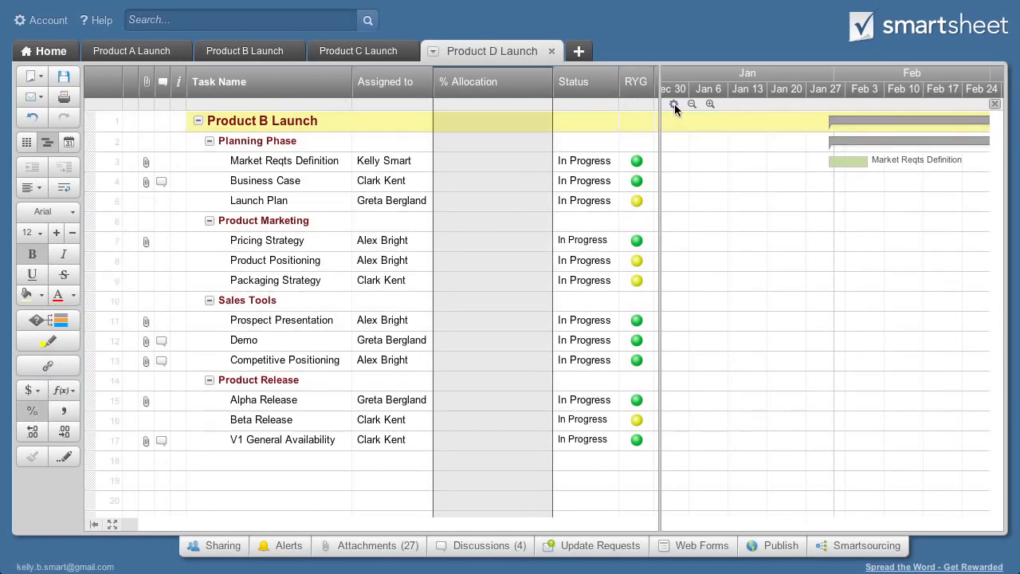
# Enable resource management using Assigned to and the allocation percentage column.
pyautogui.click(676, 105)
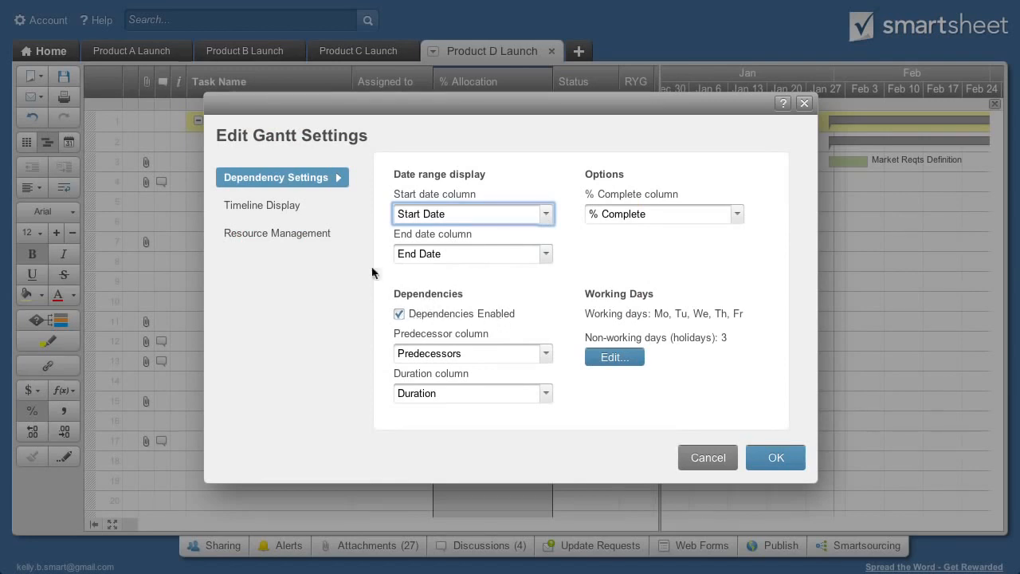
pyautogui.click(276, 233)
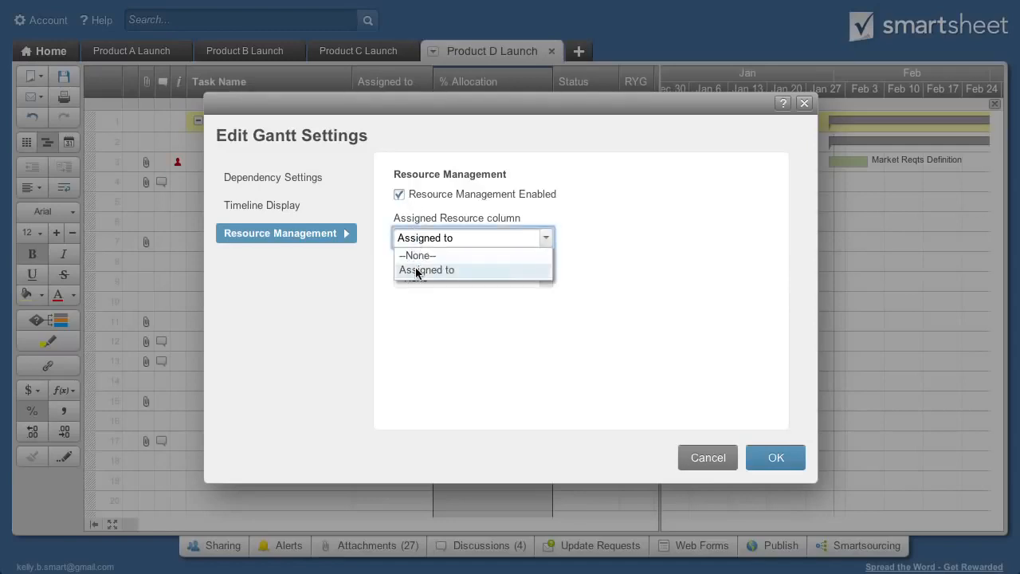
pyautogui.click(427, 270)
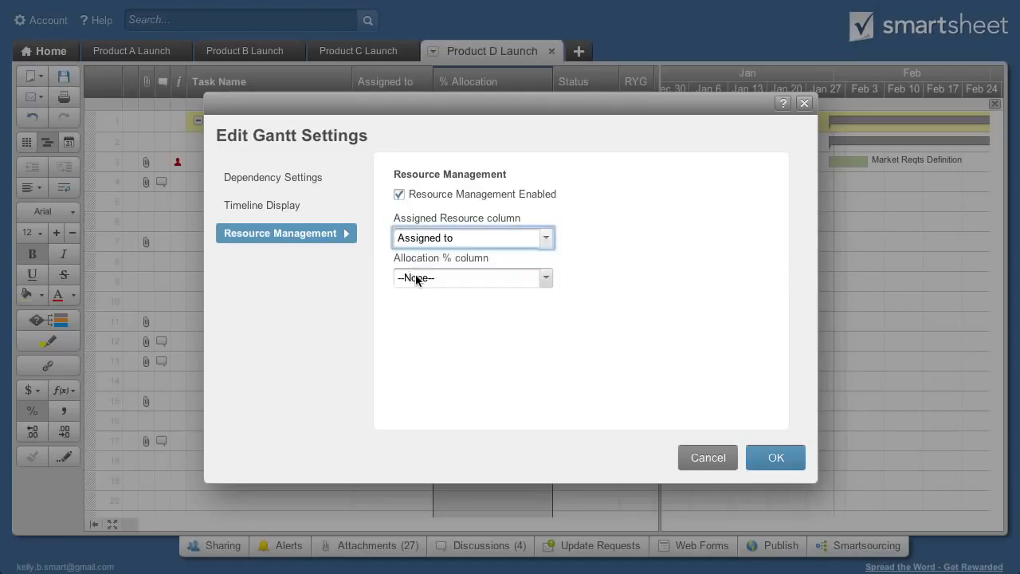
pyautogui.click(473, 278)
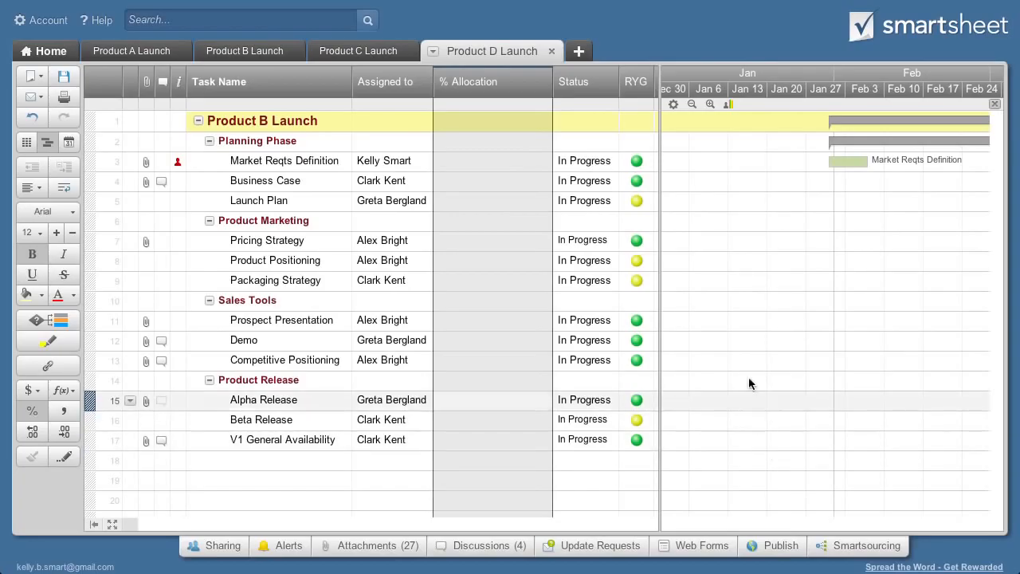
pyautogui.moveTo(728, 105)
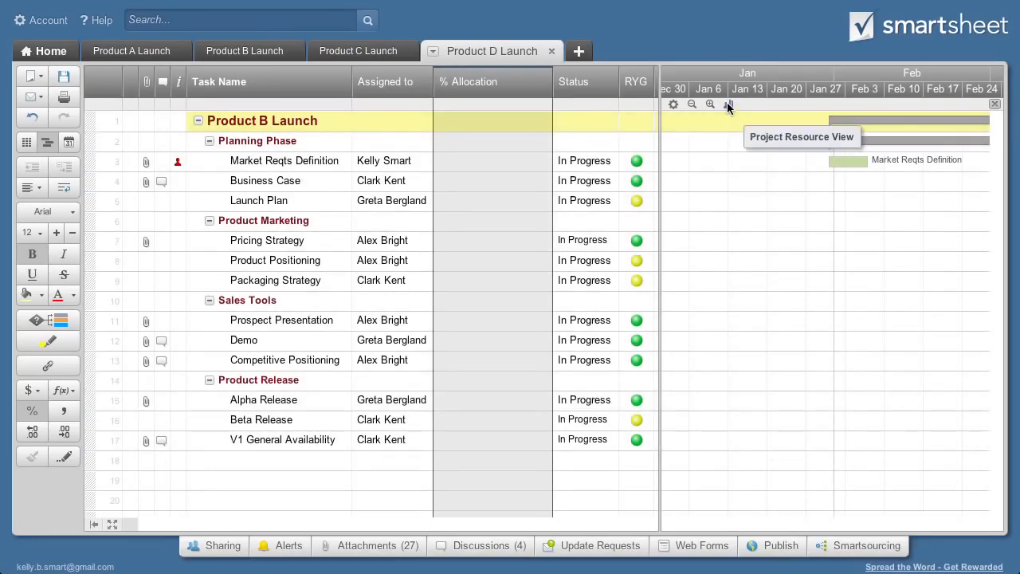
pyautogui.click(728, 105)
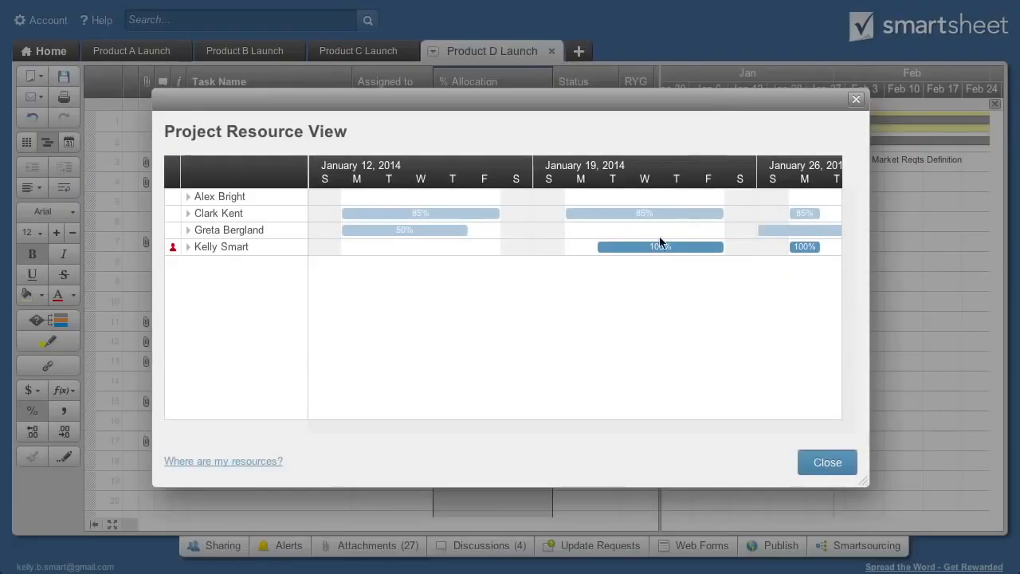
pyautogui.hscroll(3)
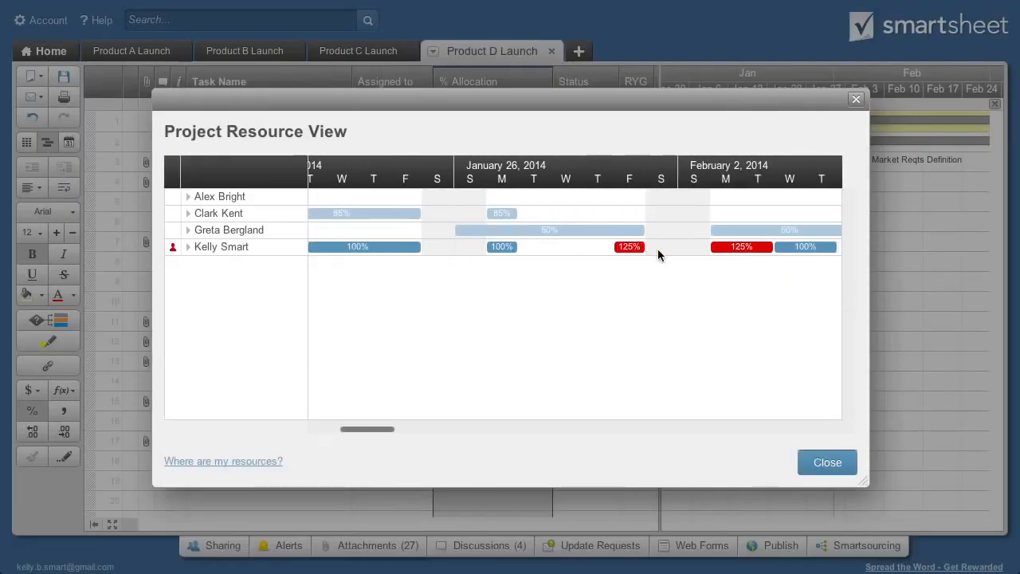
pyautogui.hscroll(3)
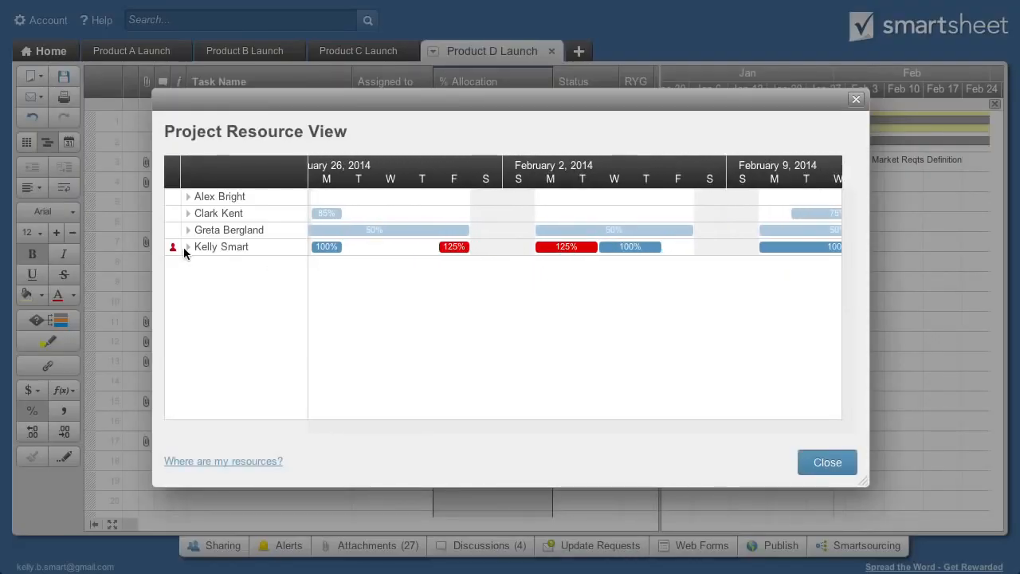
pyautogui.click(188, 246)
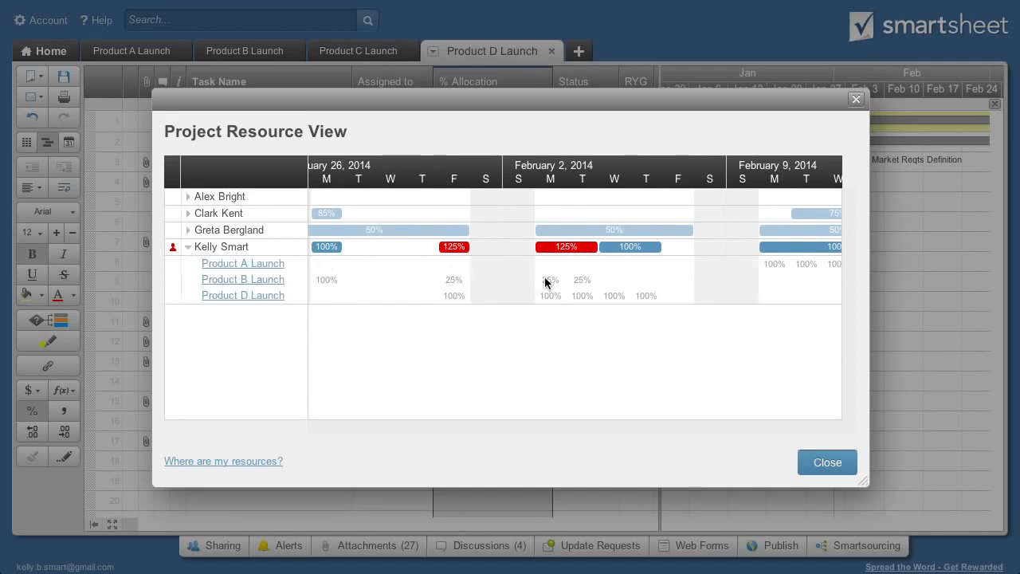
pyautogui.moveTo(828, 462)
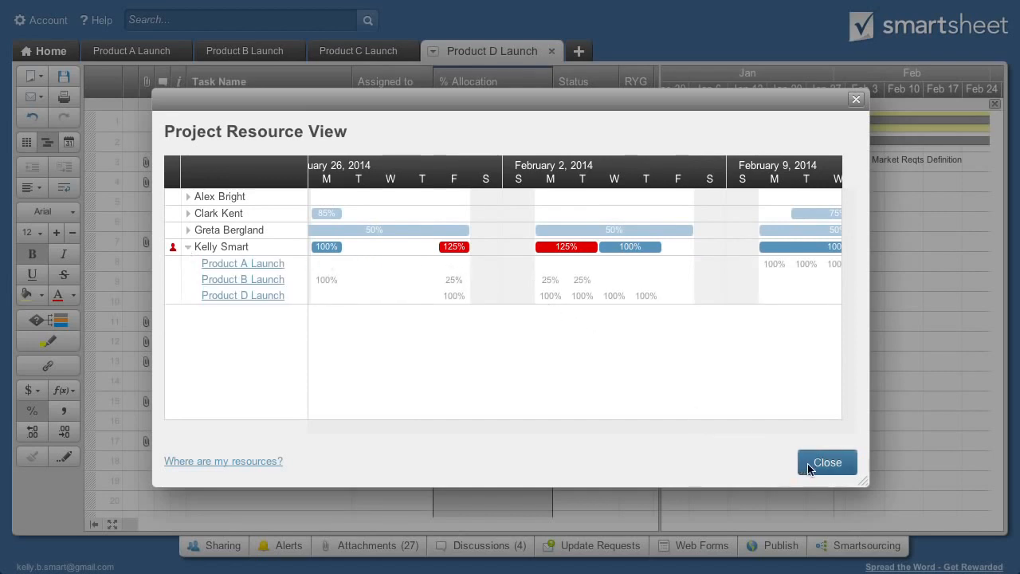
pyautogui.click(828, 463)
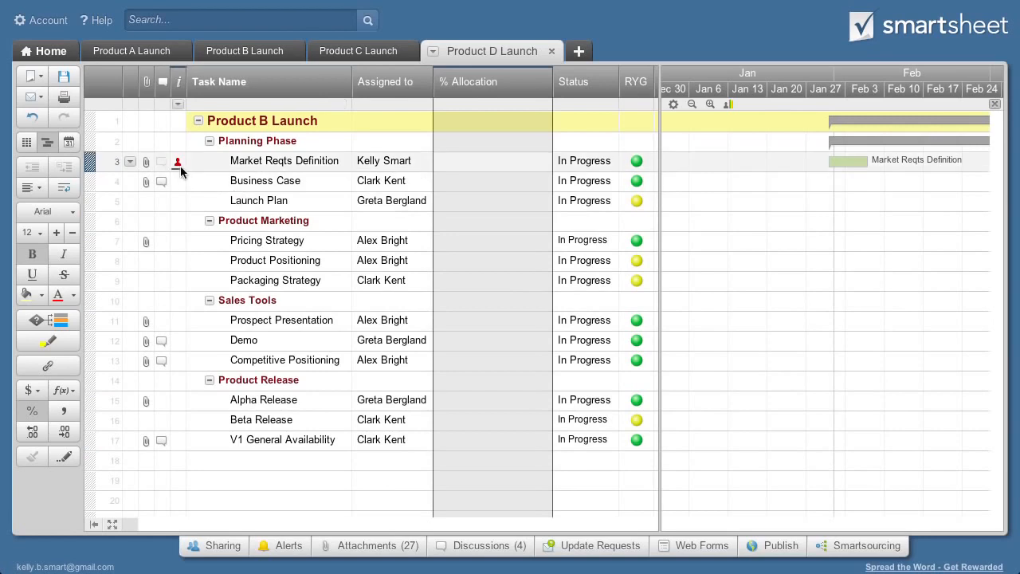
pyautogui.click(178, 161)
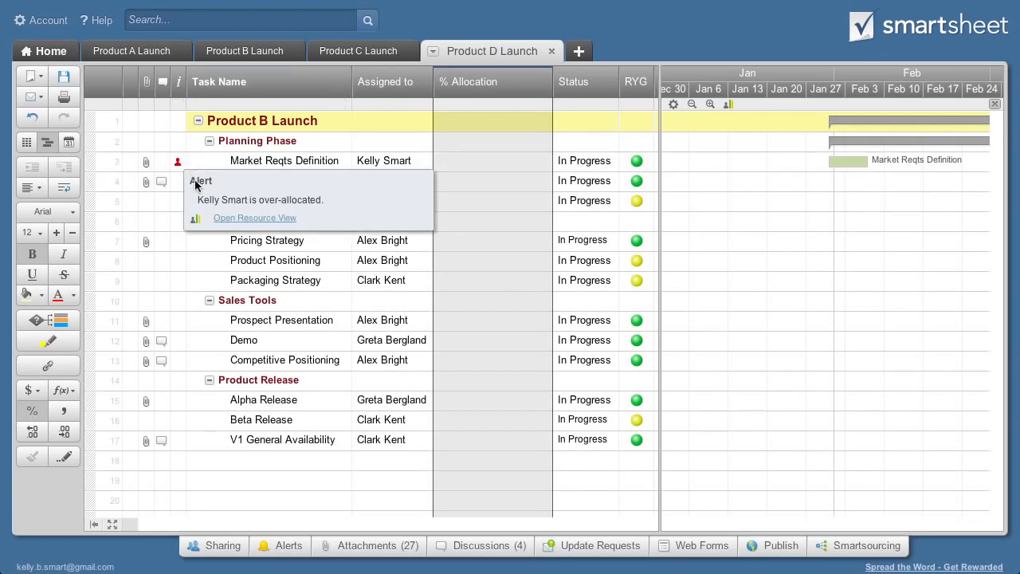
pyautogui.moveTo(299, 209)
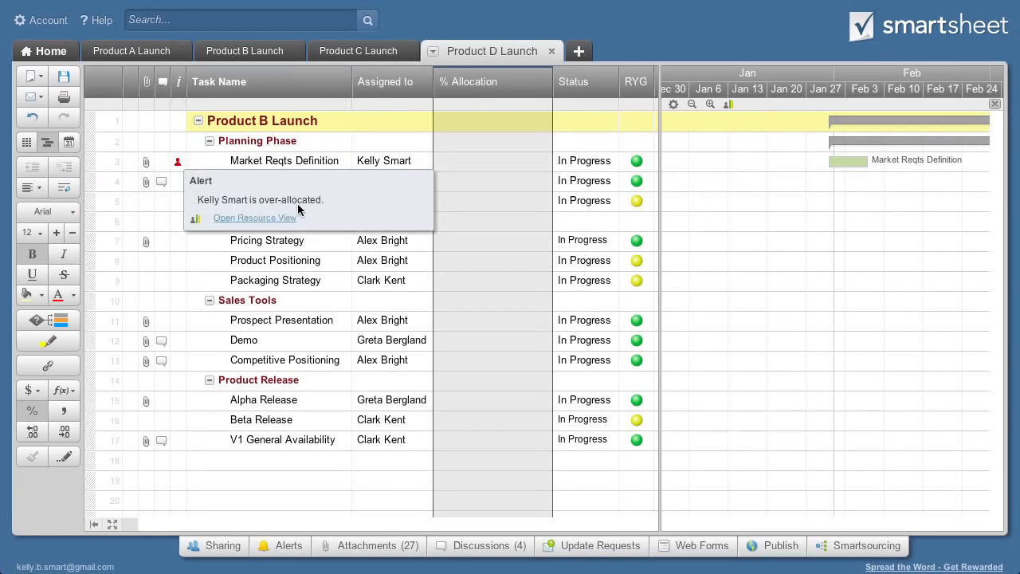
pyautogui.click(254, 218)
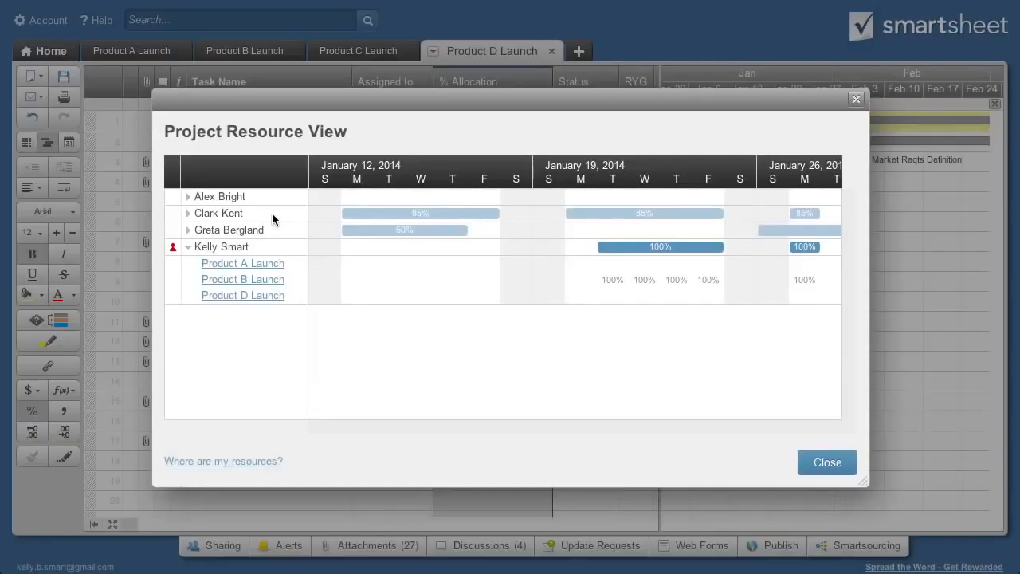
pyautogui.hscroll(3)
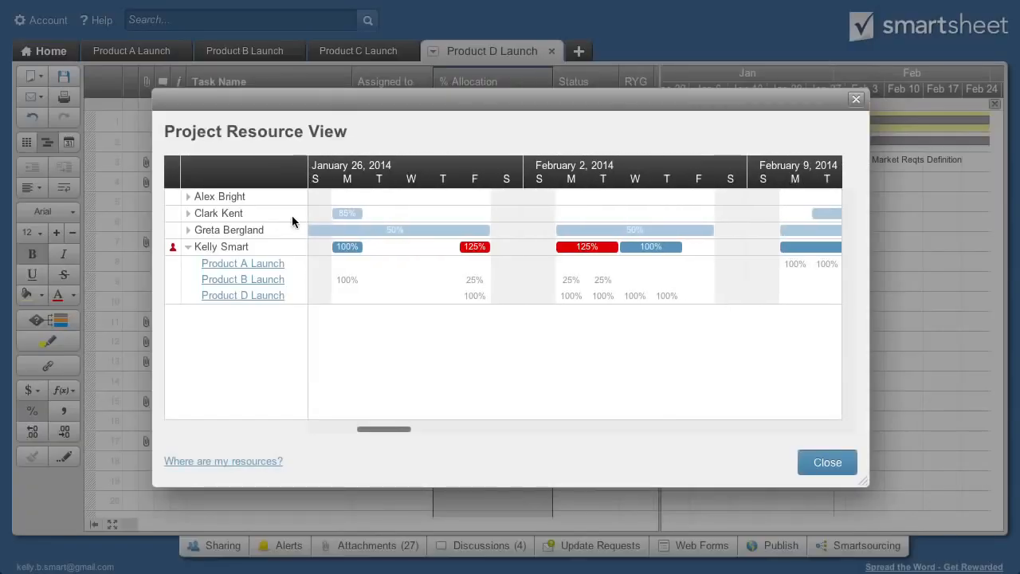
pyautogui.moveTo(615, 357)
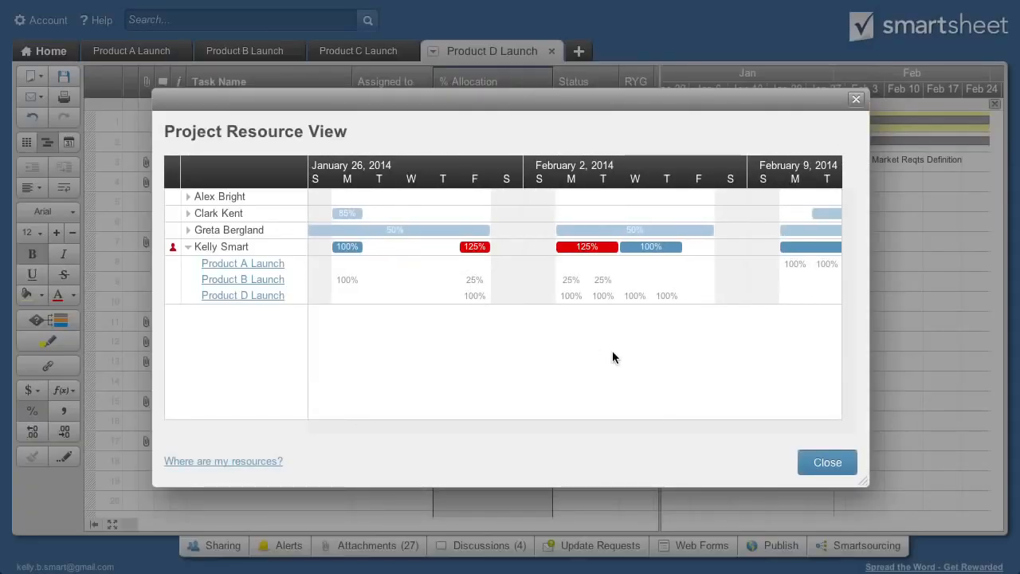
pyautogui.click(828, 462)
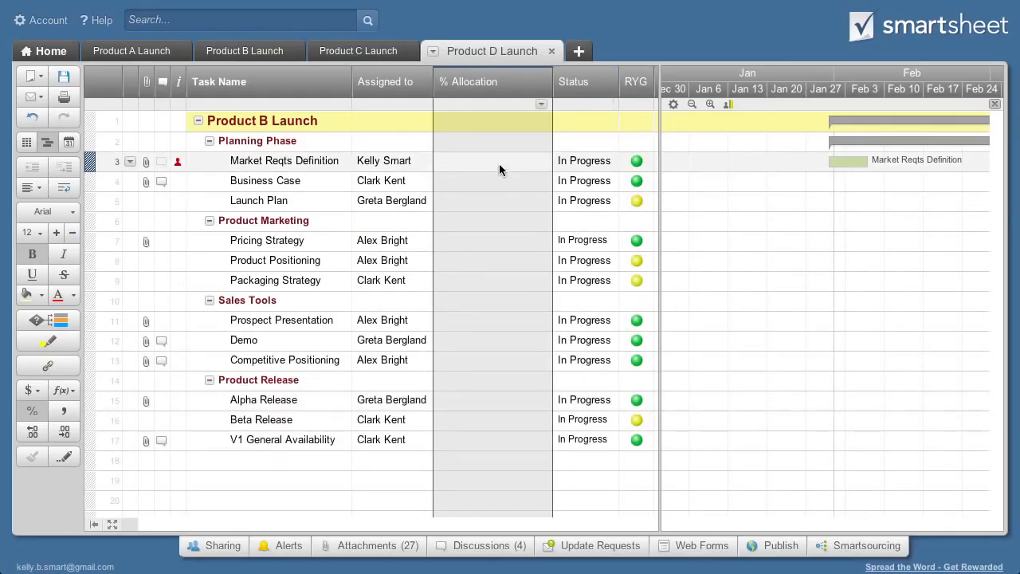
pyautogui.write('75%')
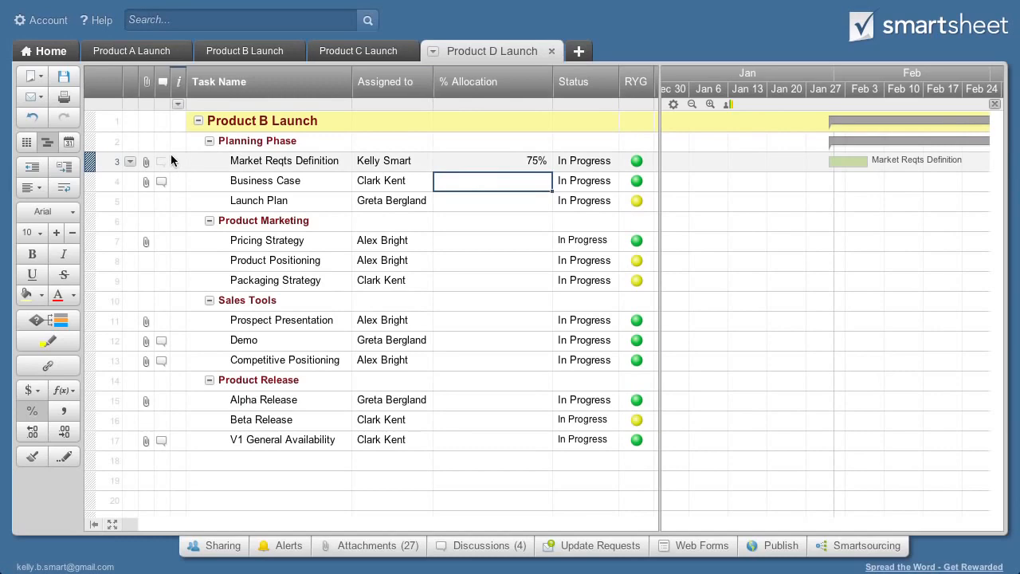
pyautogui.click(99, 20)
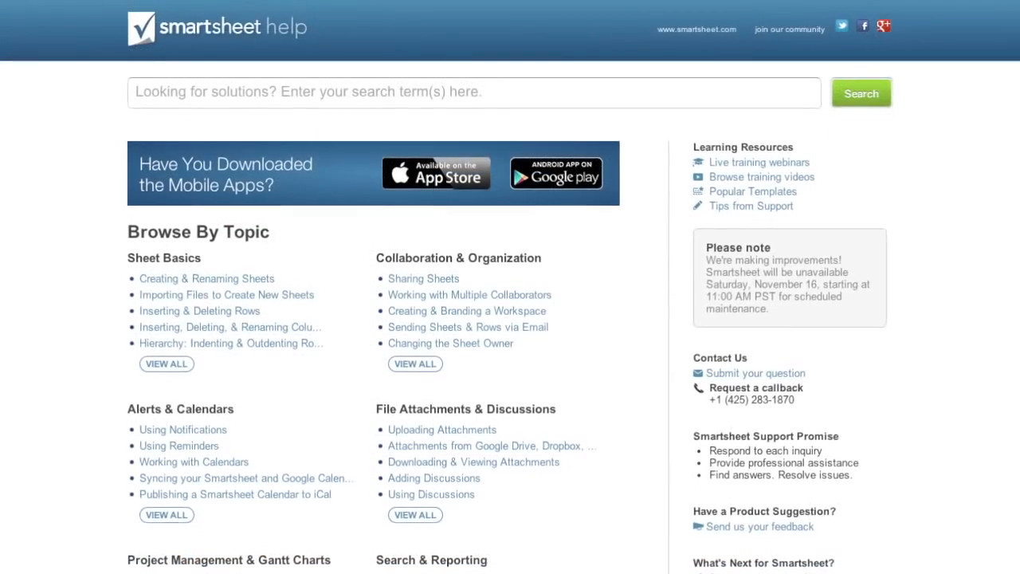